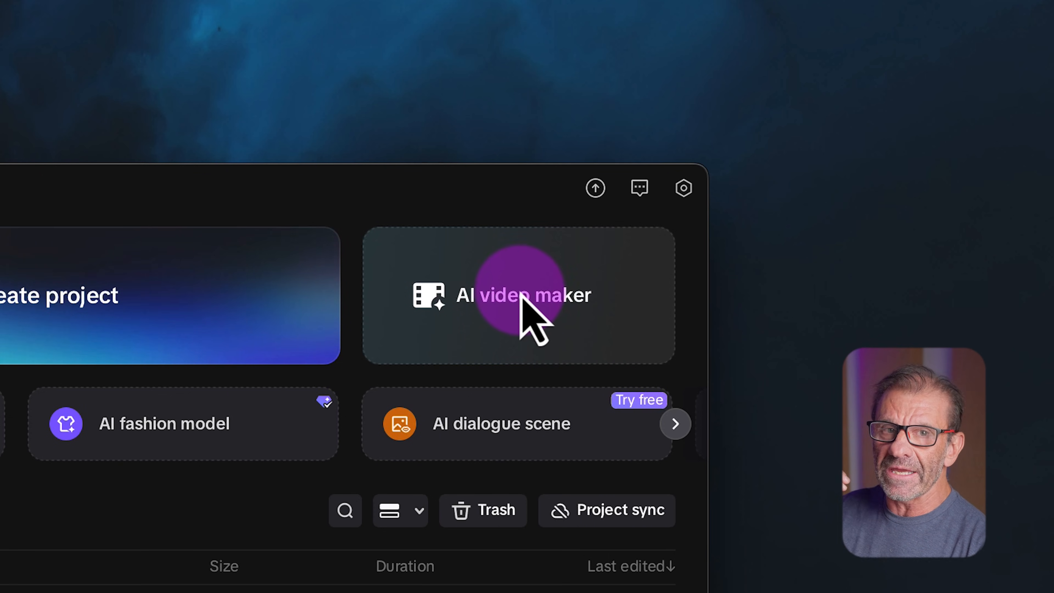
- Launch the AI video maker and browse its welcome page of creation options, templates and recent projects
click(517, 295)
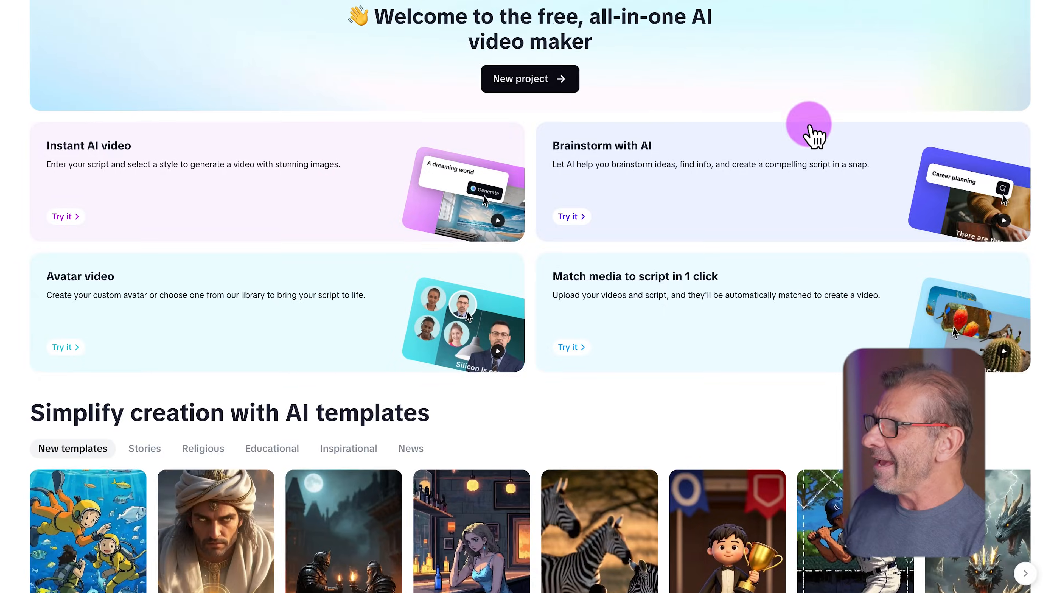
scroll(down, 3)
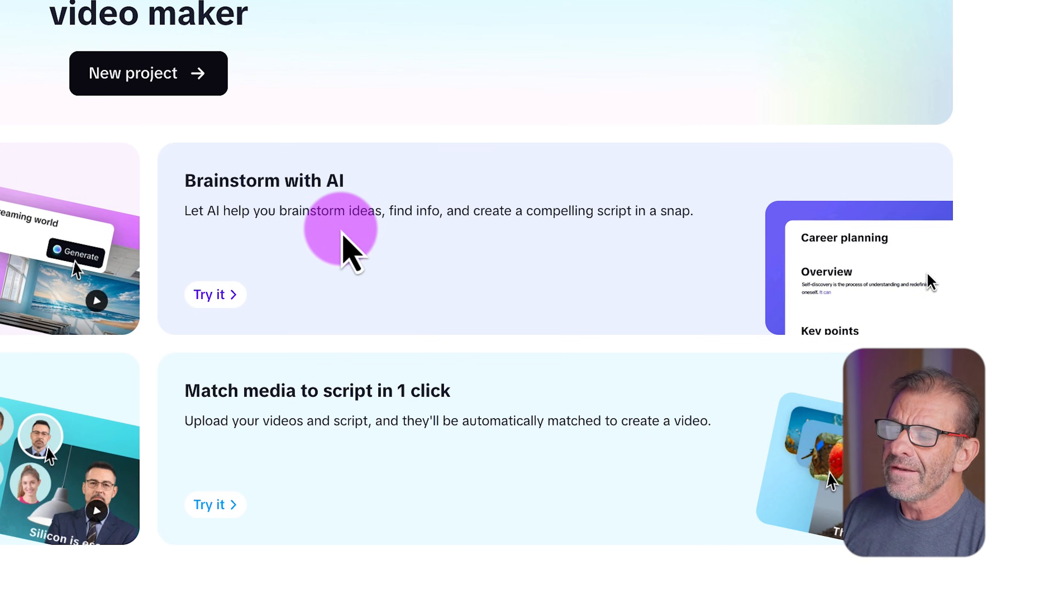
scroll(down, 3)
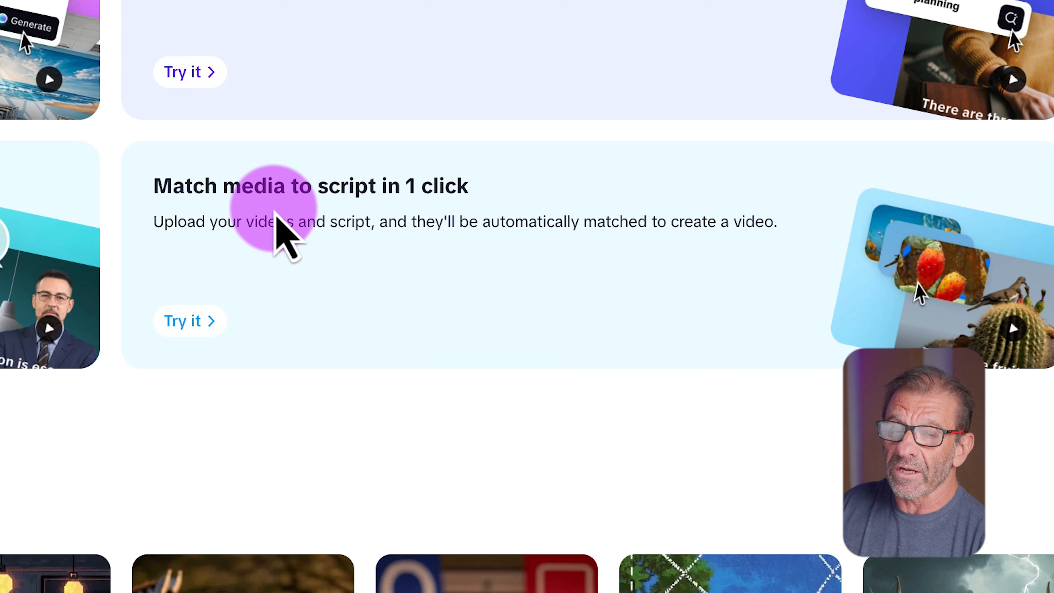
scroll(down, 3)
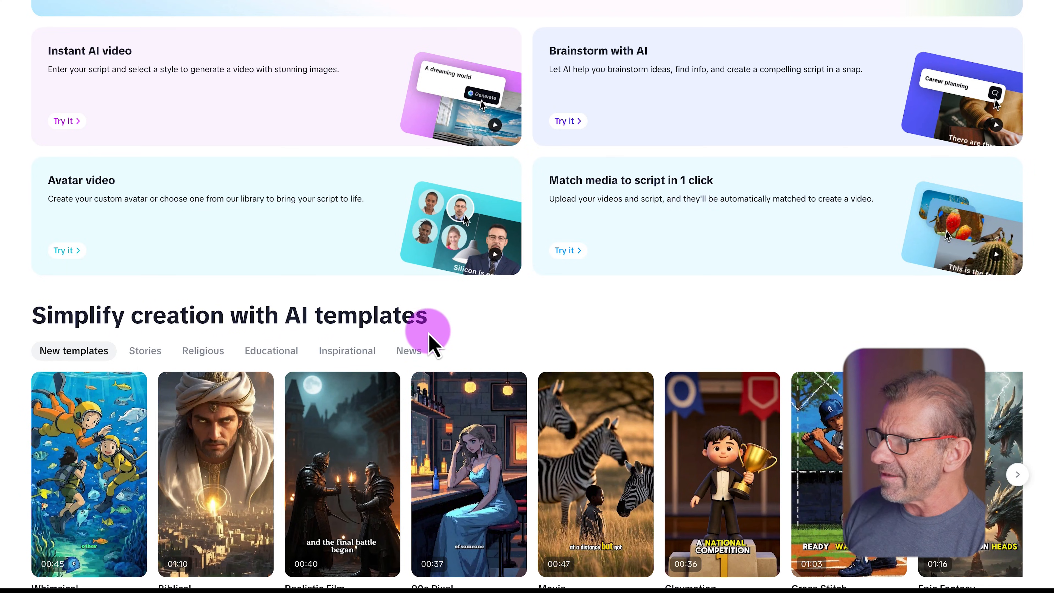
scroll(down, 3)
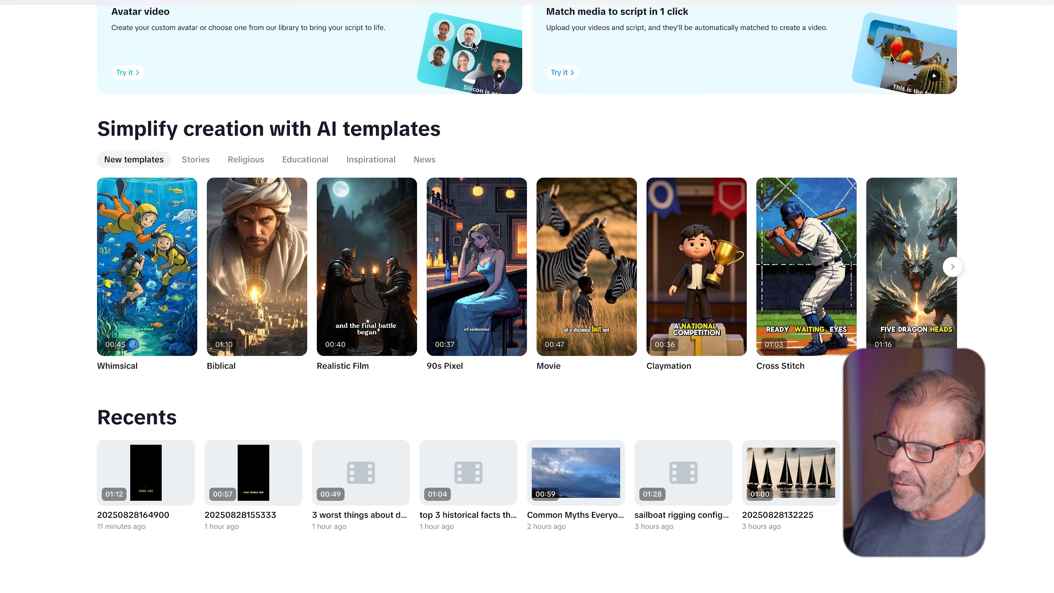
scroll(up, 3)
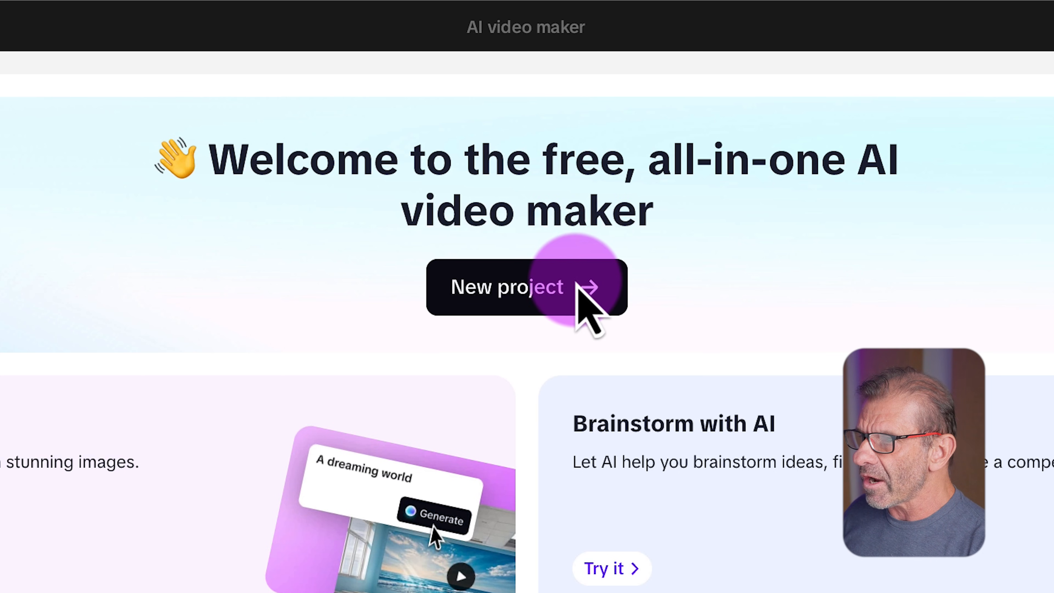
- Start a new AI project with topic '3 worst things about dating apps nobody admits' and a 1-minute script length
click(506, 287)
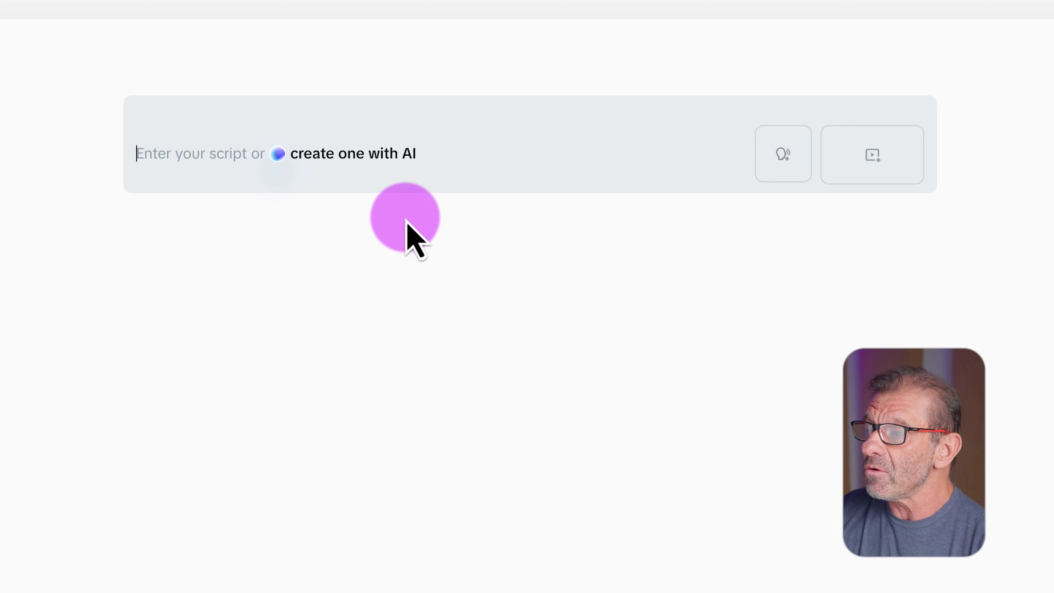
click(353, 153)
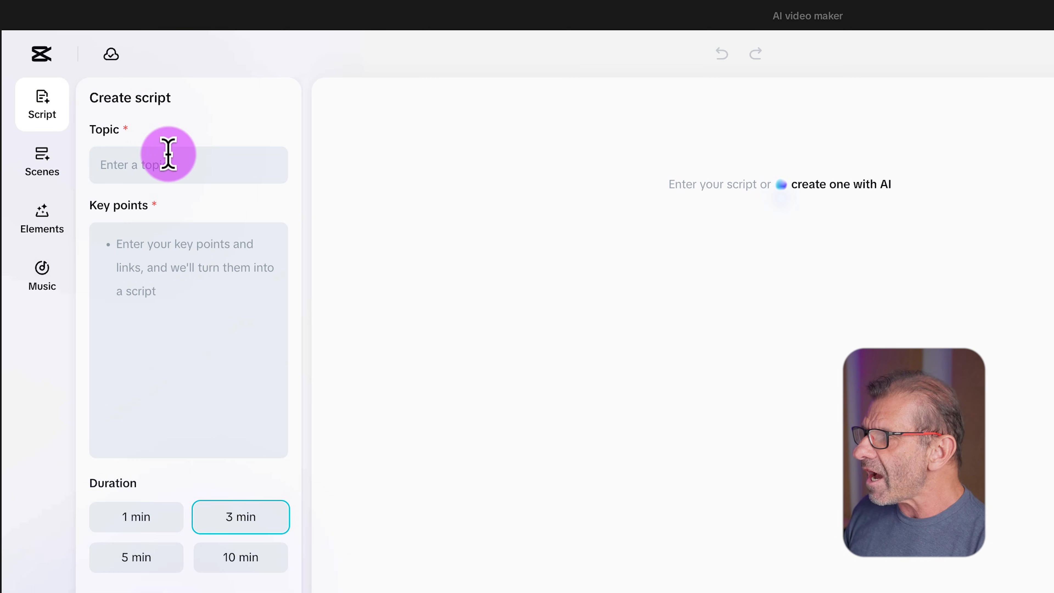
text(3 worst things about dating apps nobody admits)
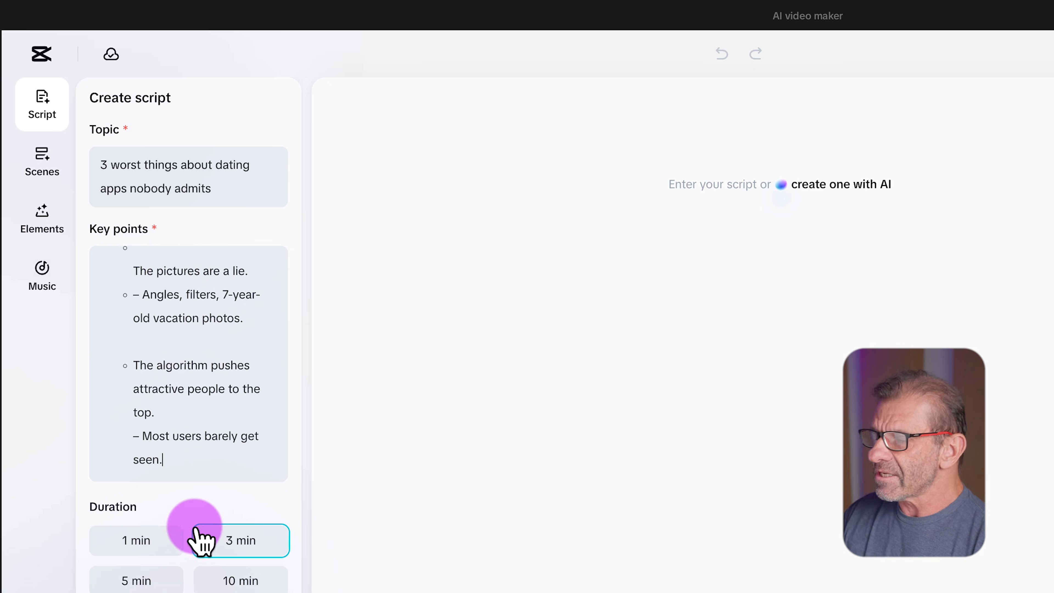
click(135, 540)
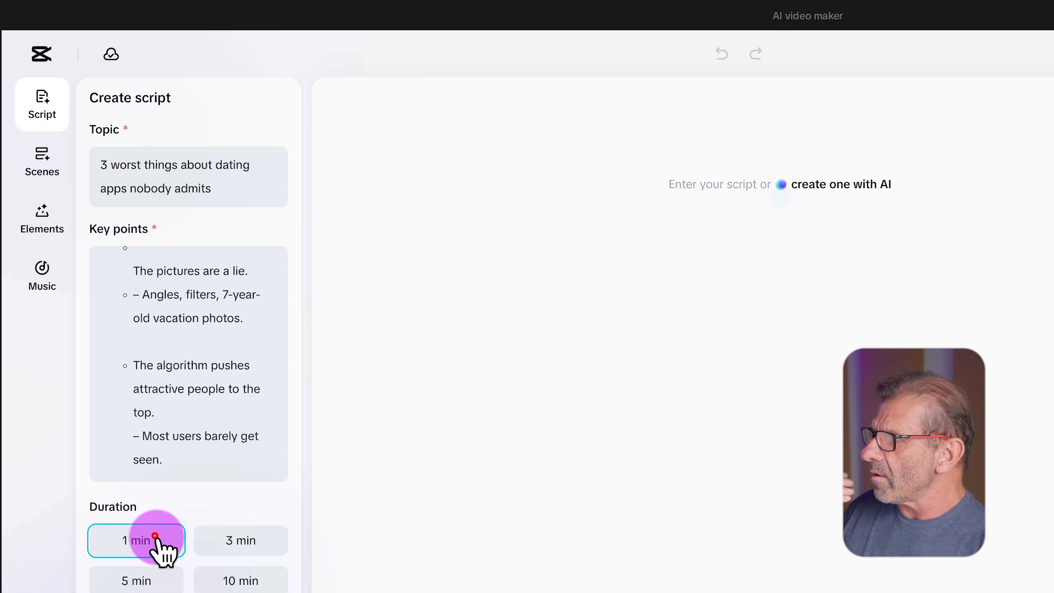
scroll(down, 3)
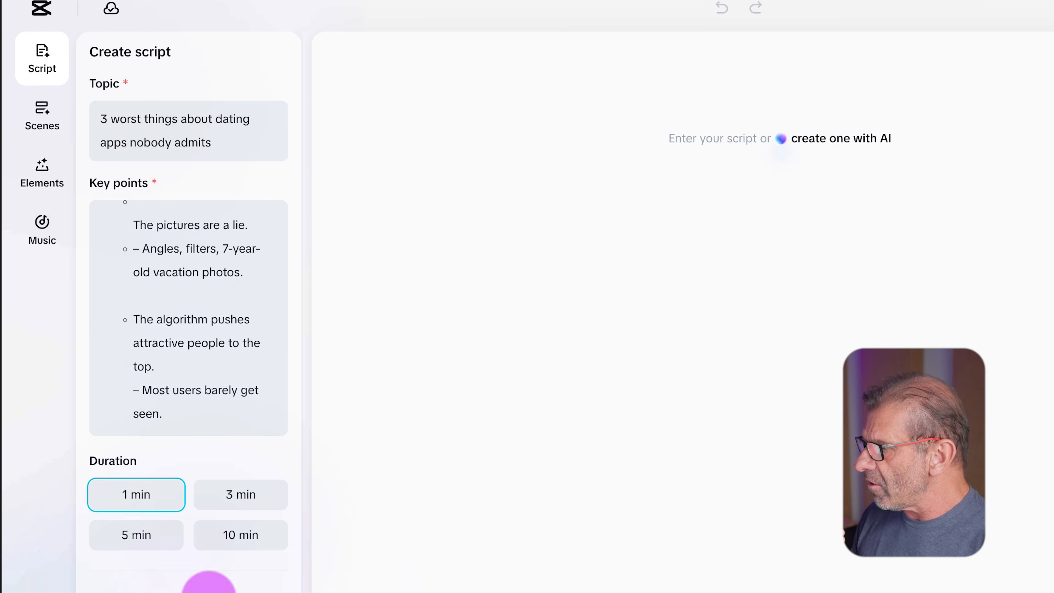
scroll(down, 3)
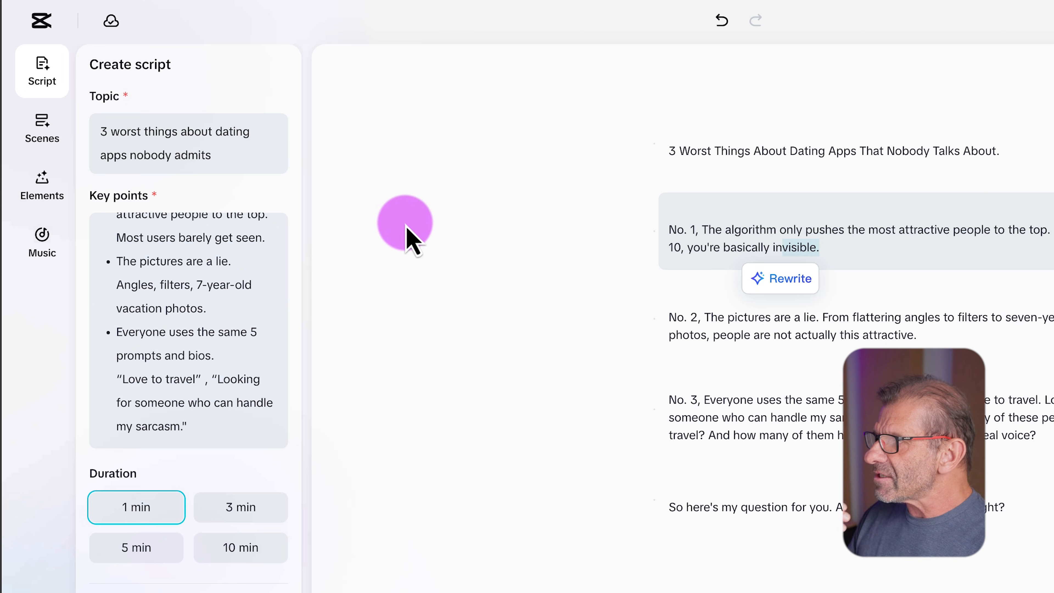
- In the scene voiceover settings, browse Trending voices and favourite the English voice Adam as narrator
click(41, 127)
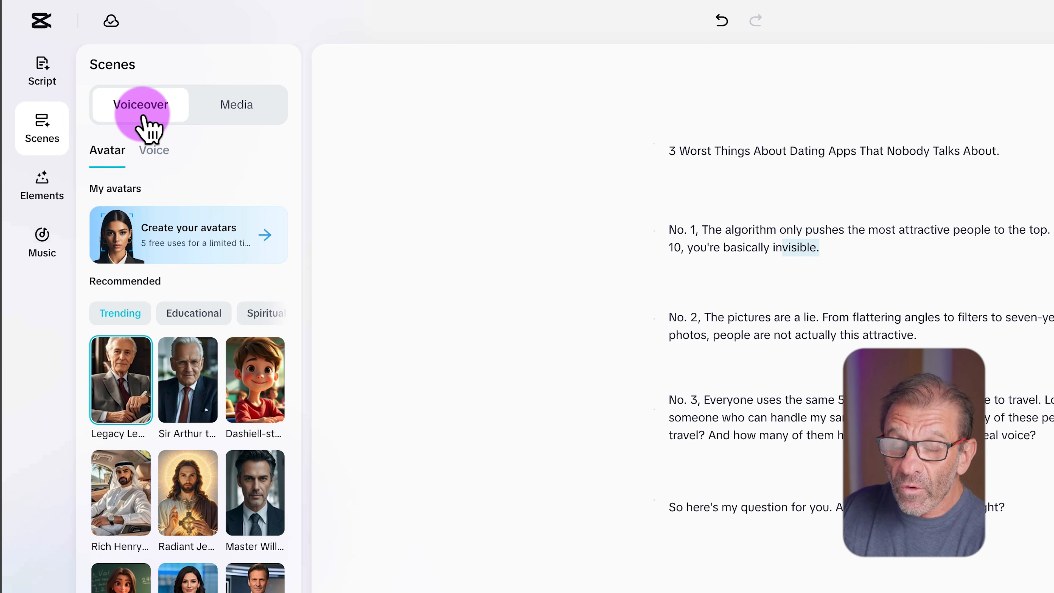
mouse_move(202, 474)
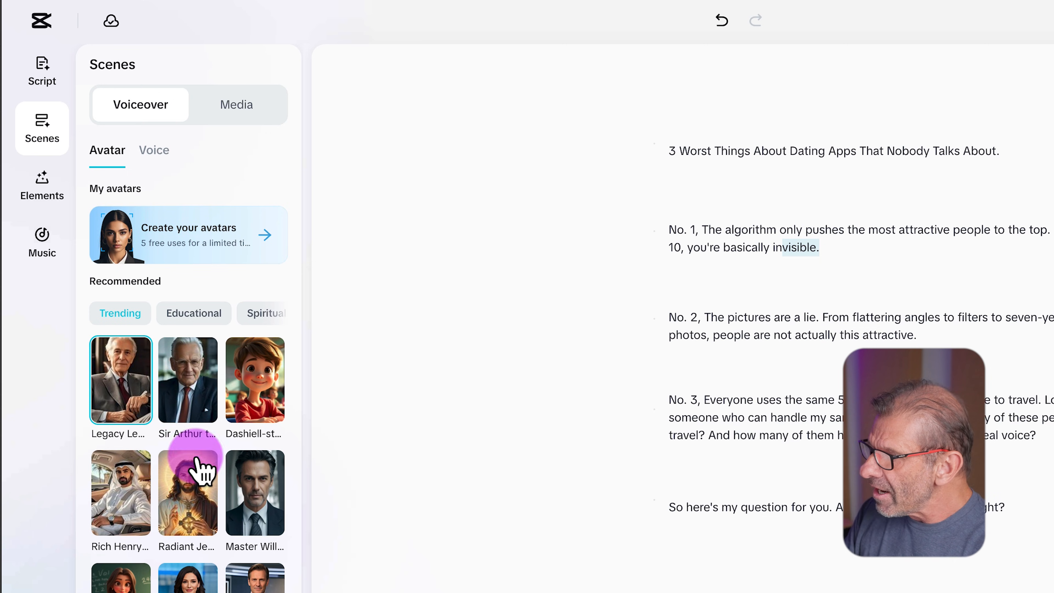
scroll(down, 3)
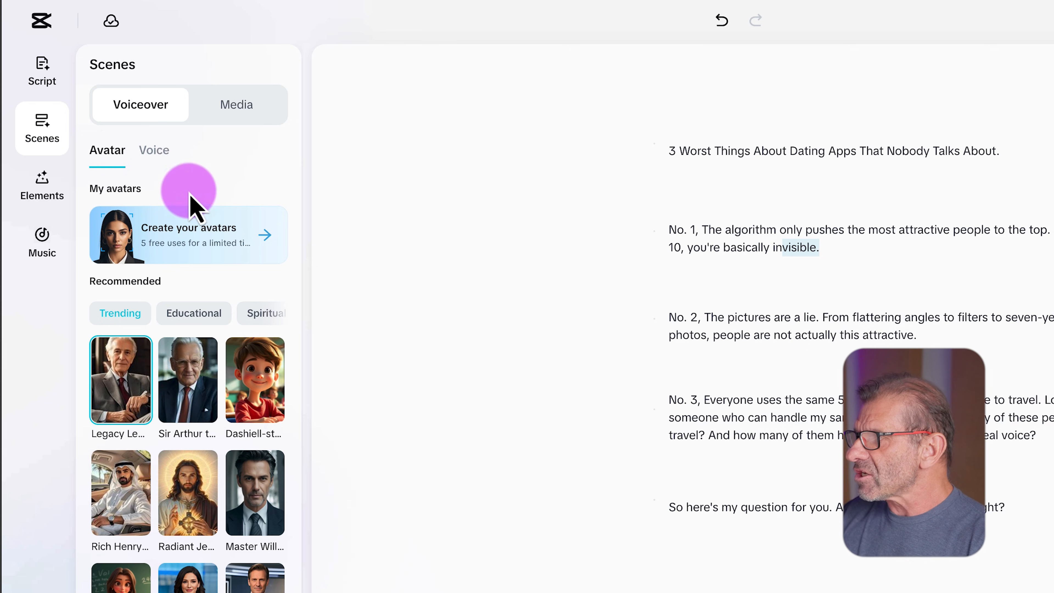
click(153, 150)
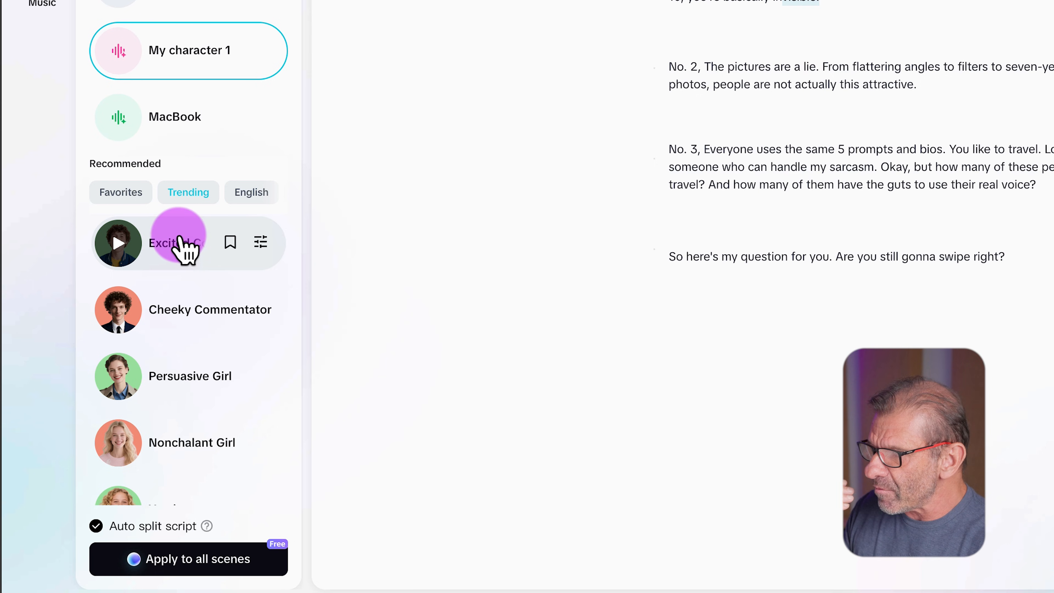
mouse_move(230, 242)
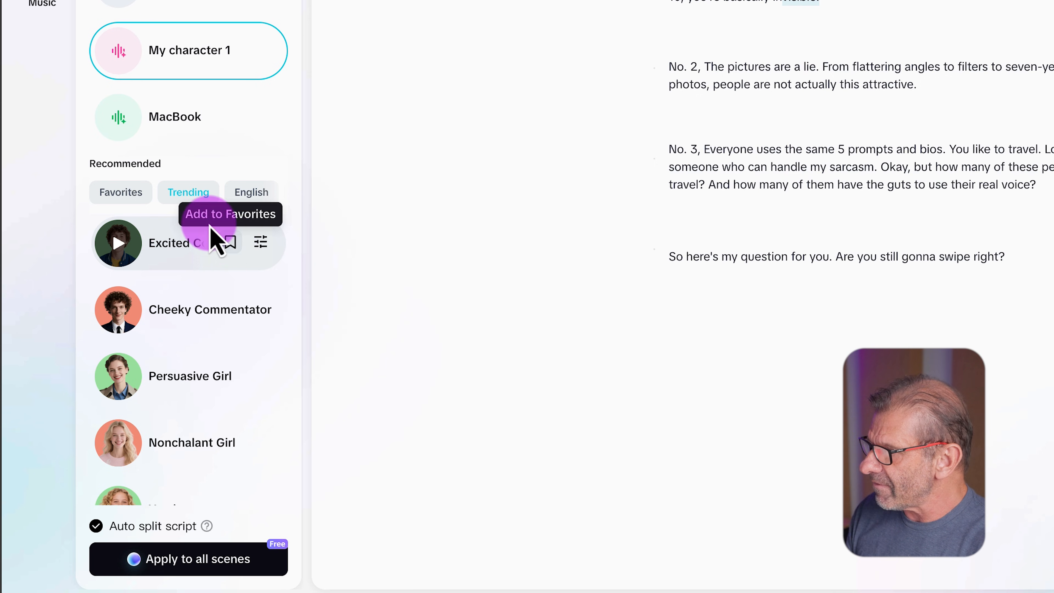
click(120, 192)
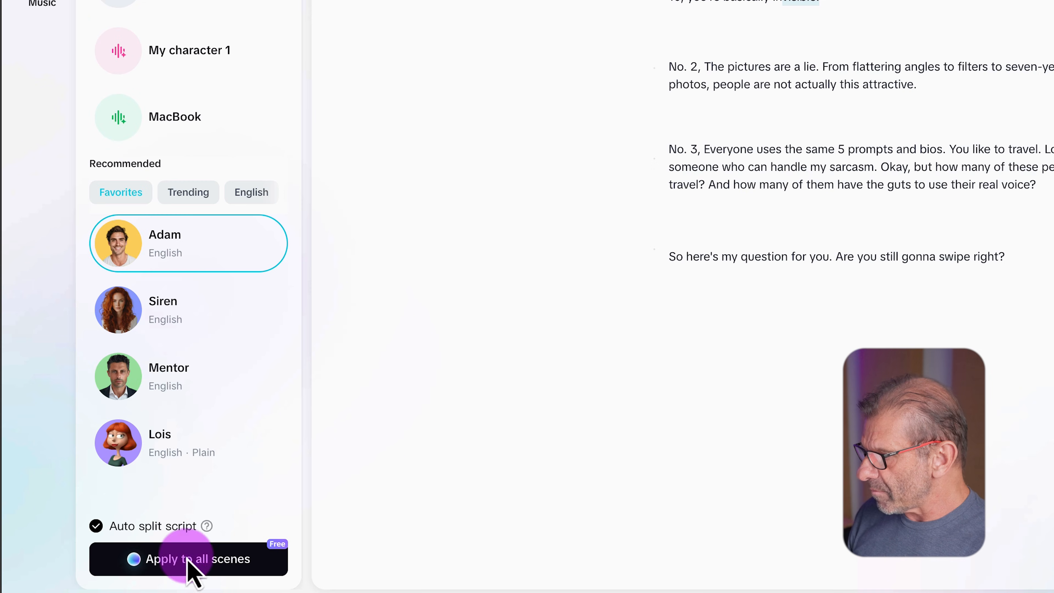
- Apply Adam's voice to all scenes and play the 43-second voiced preview
click(189, 559)
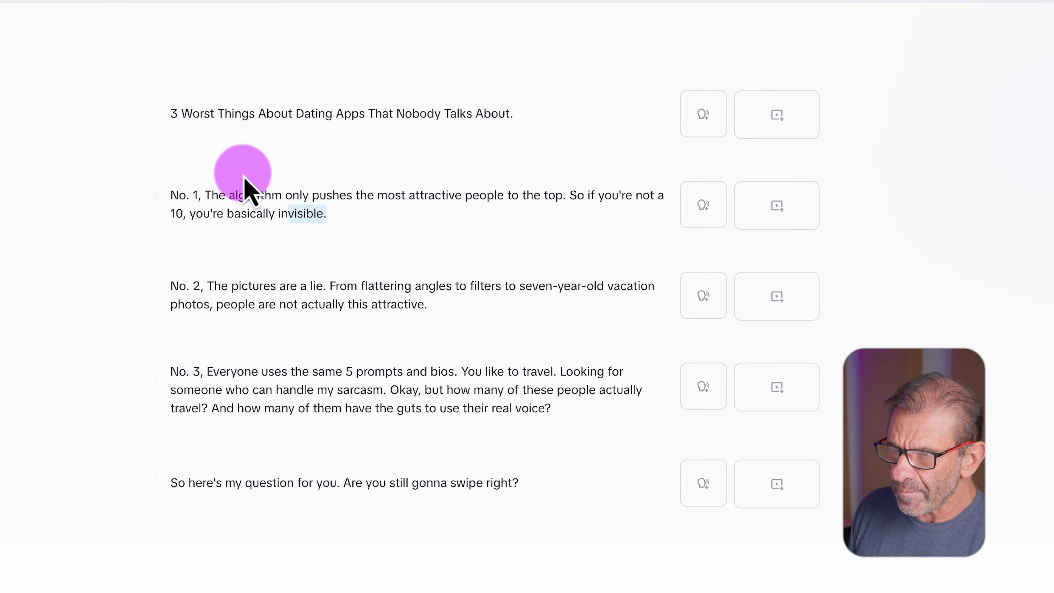
click(703, 113)
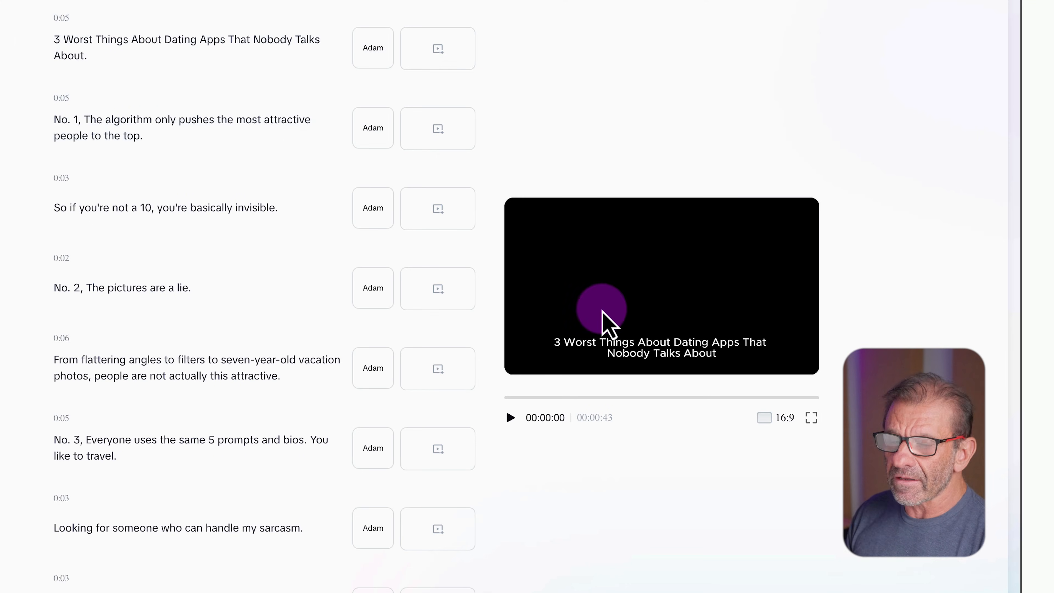
click(511, 417)
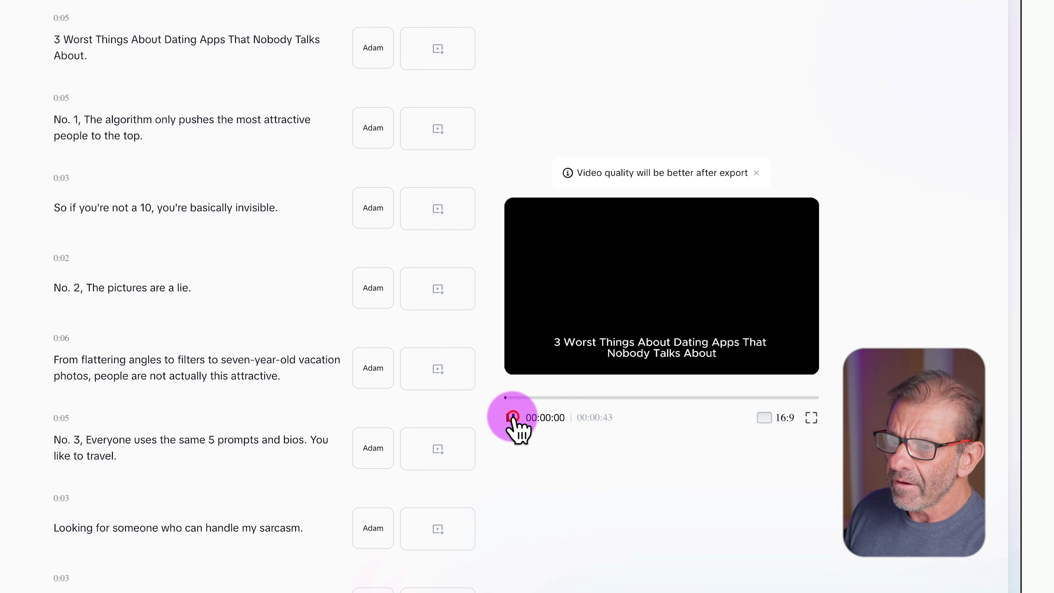
click(512, 417)
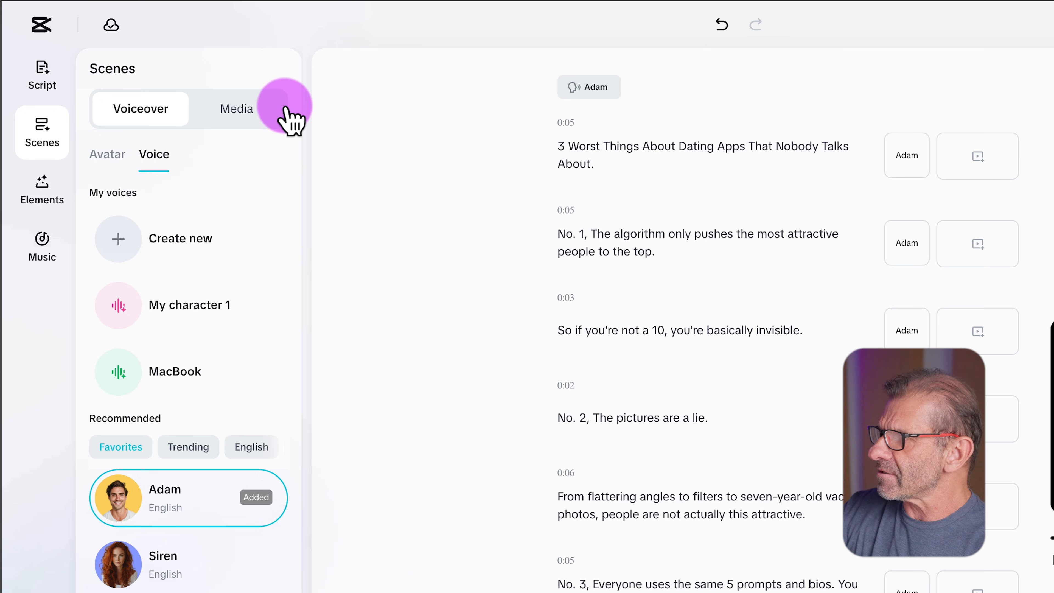
- Switch to the media view listing each scene's stock clip beside its line, then stop the preview playback
click(236, 108)
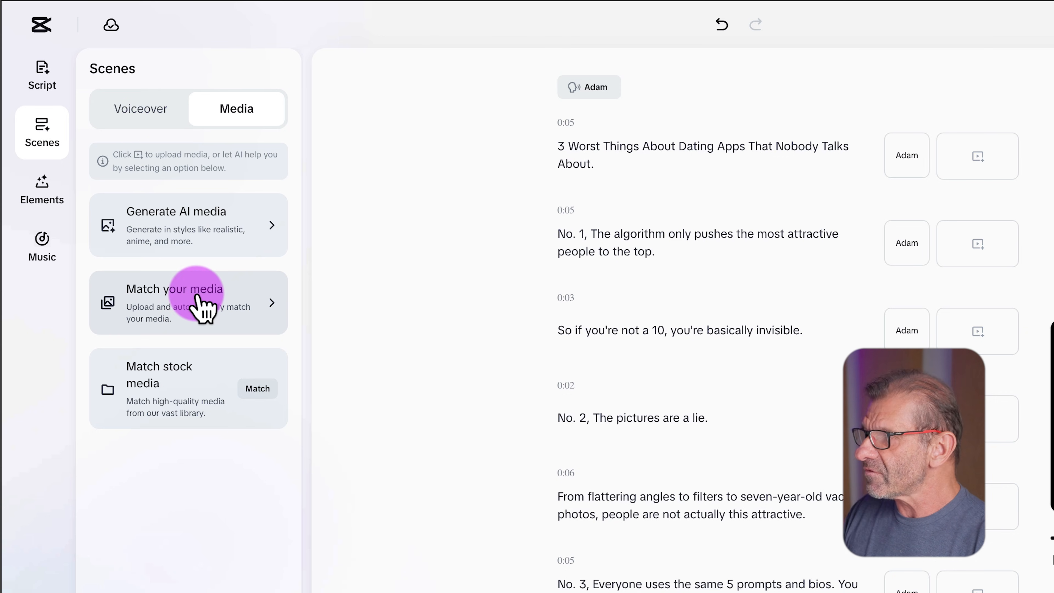
mouse_move(212, 232)
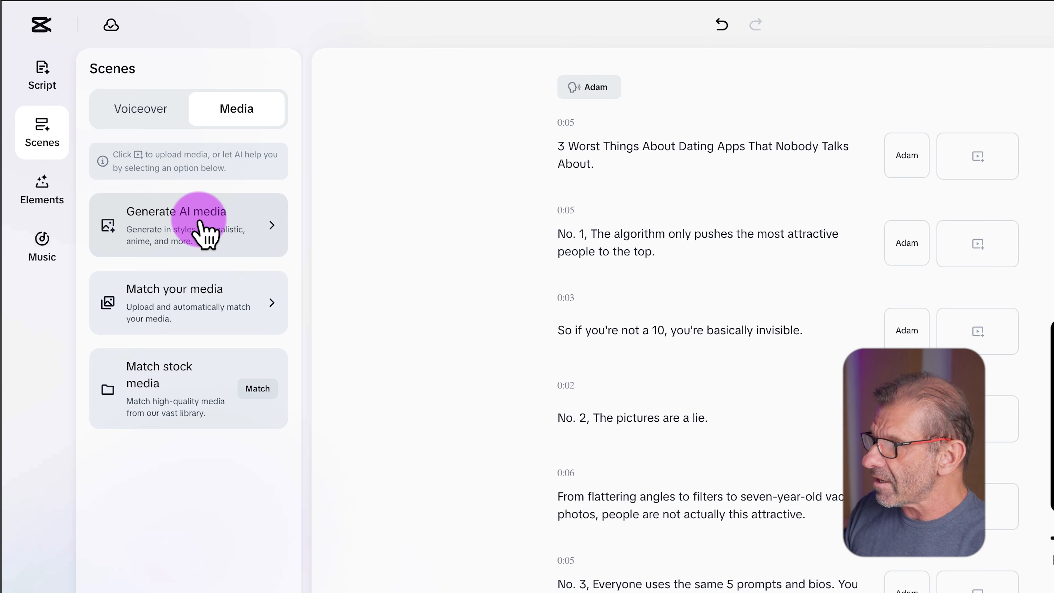
mouse_move(216, 292)
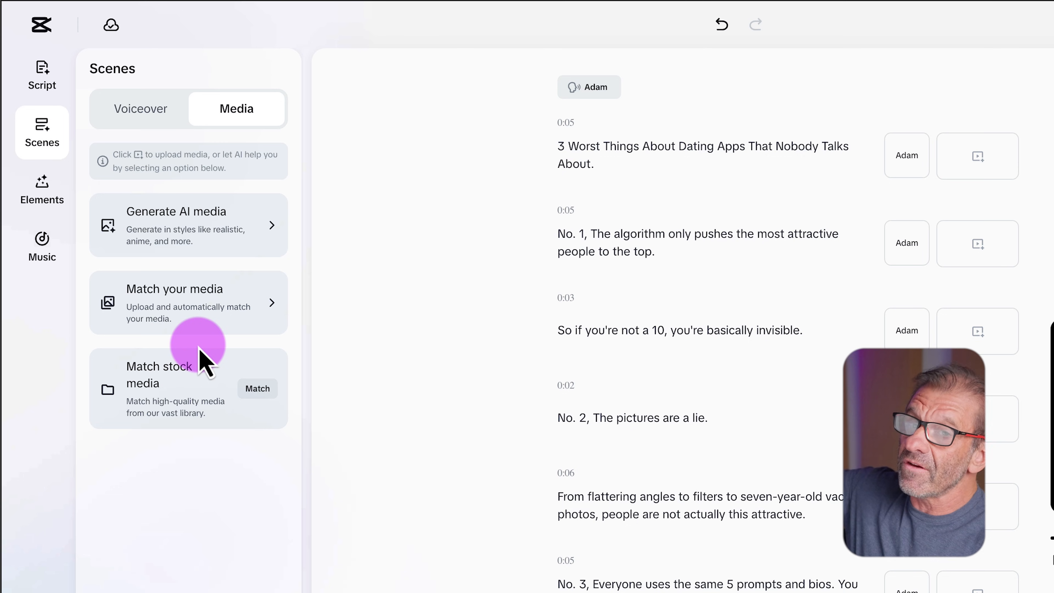
mouse_move(248, 379)
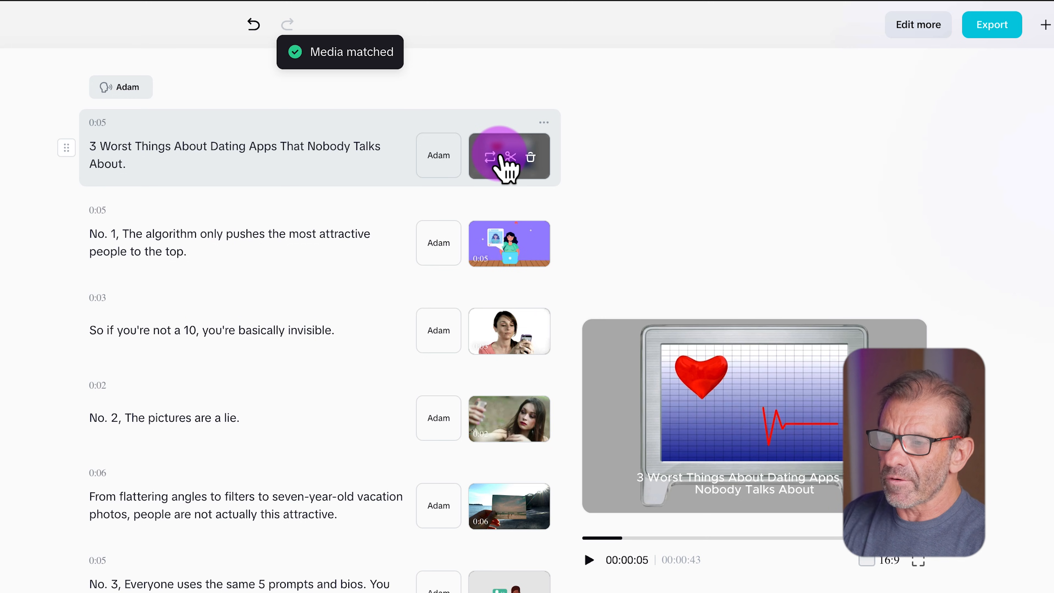
scroll(down, 3)
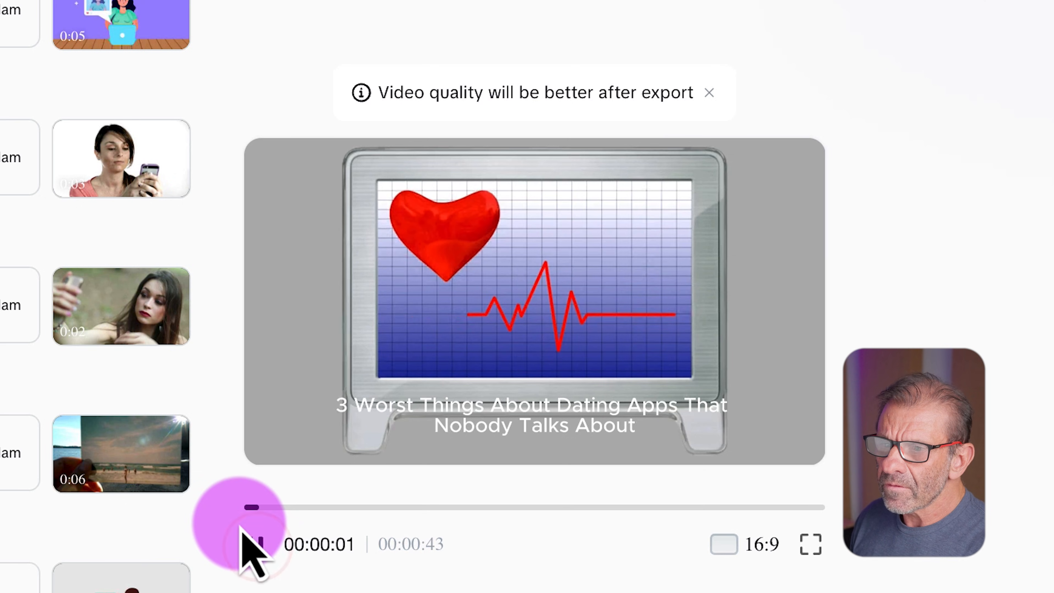
click(254, 543)
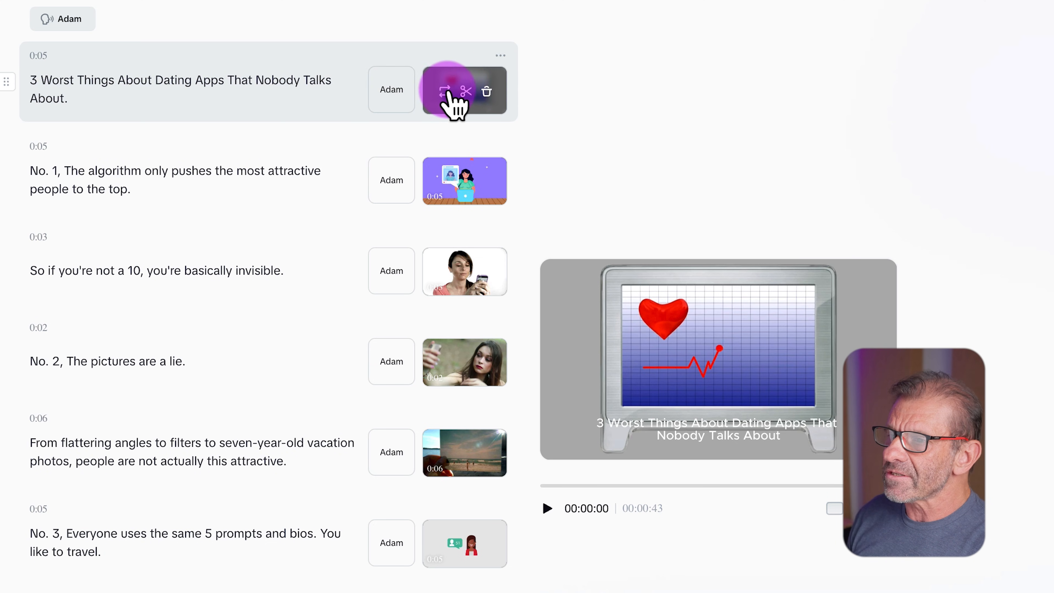
- Start replacing the opening title scene's clip and browse Your media uploads without choosing one
click(444, 90)
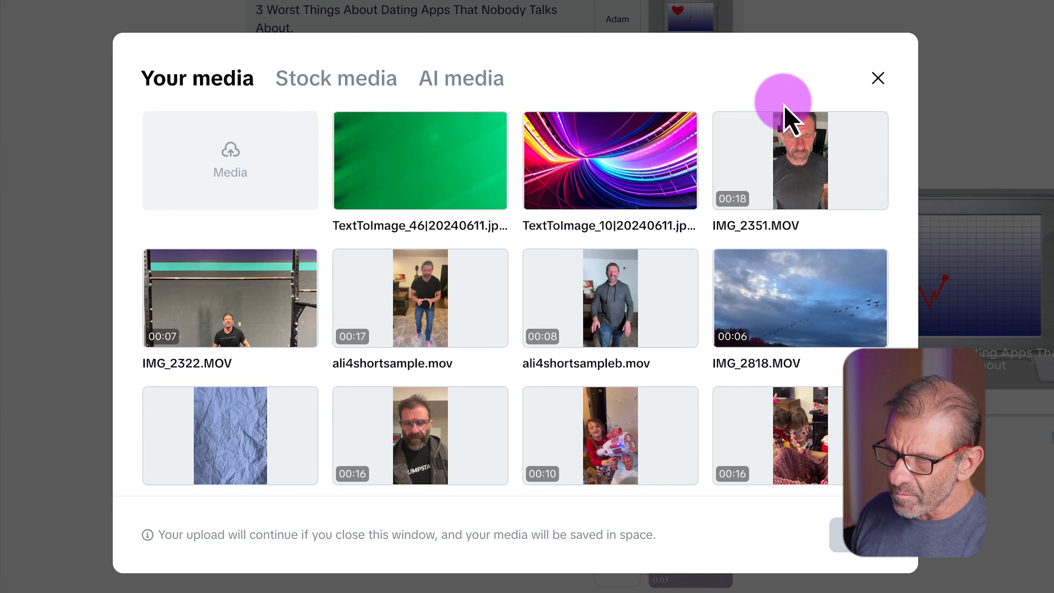
click(419, 161)
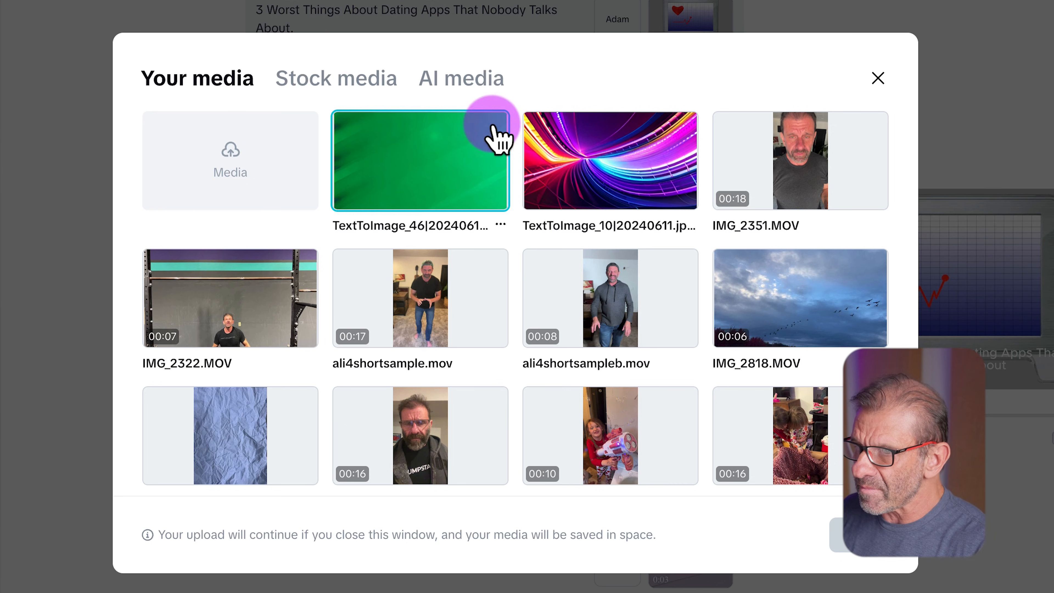
click(608, 297)
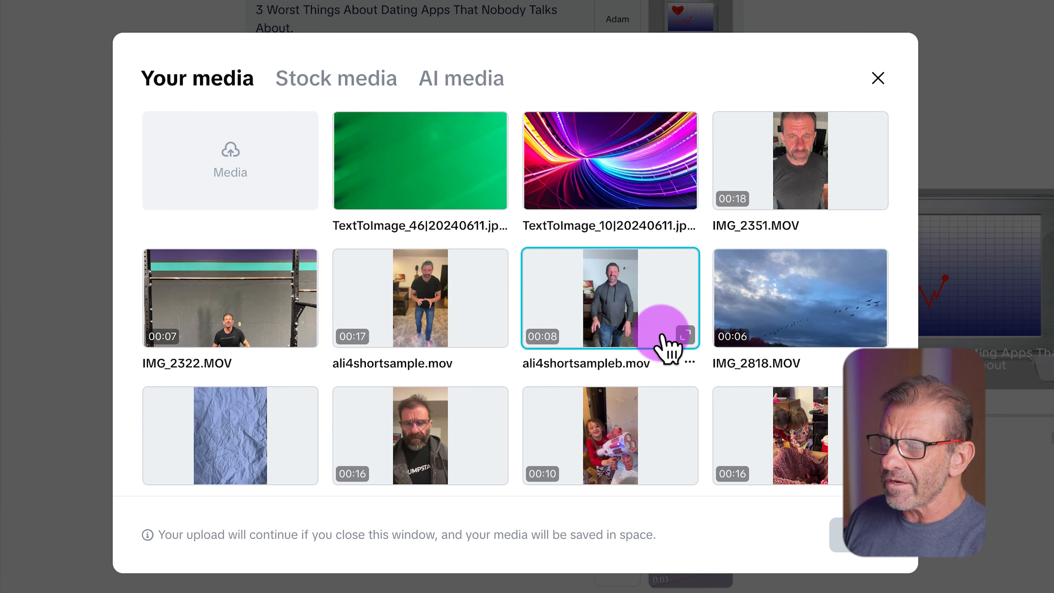
click(609, 159)
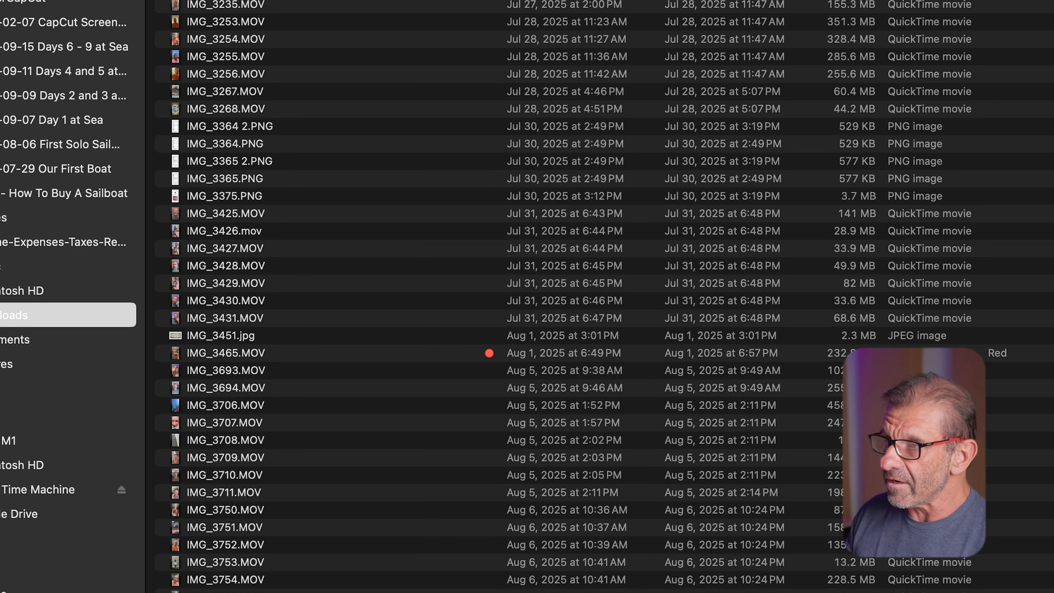
click(461, 78)
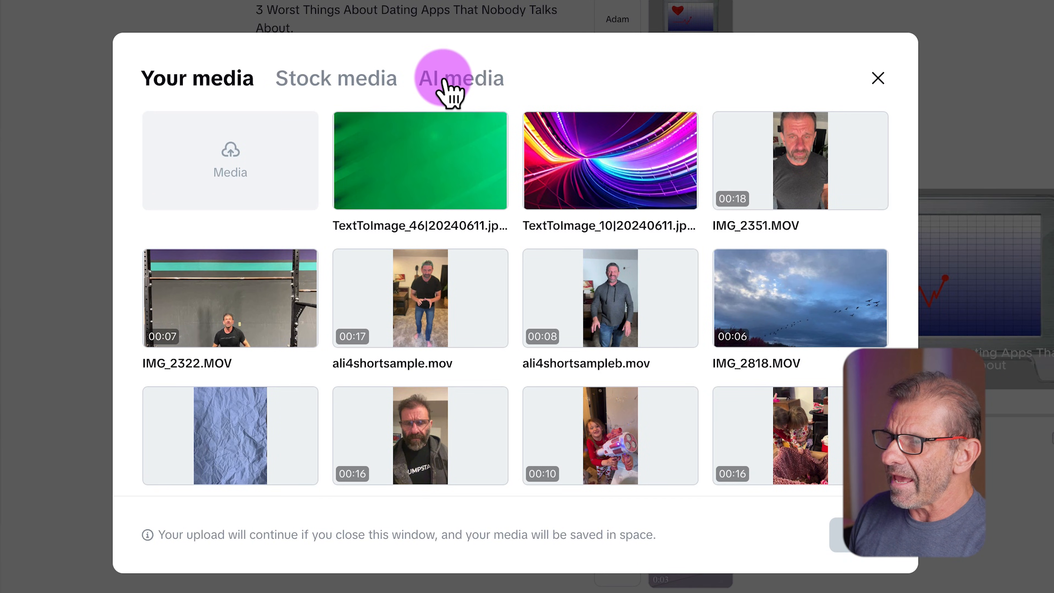
- Browse the AI media generation styles for the dating-app prompt
click(460, 77)
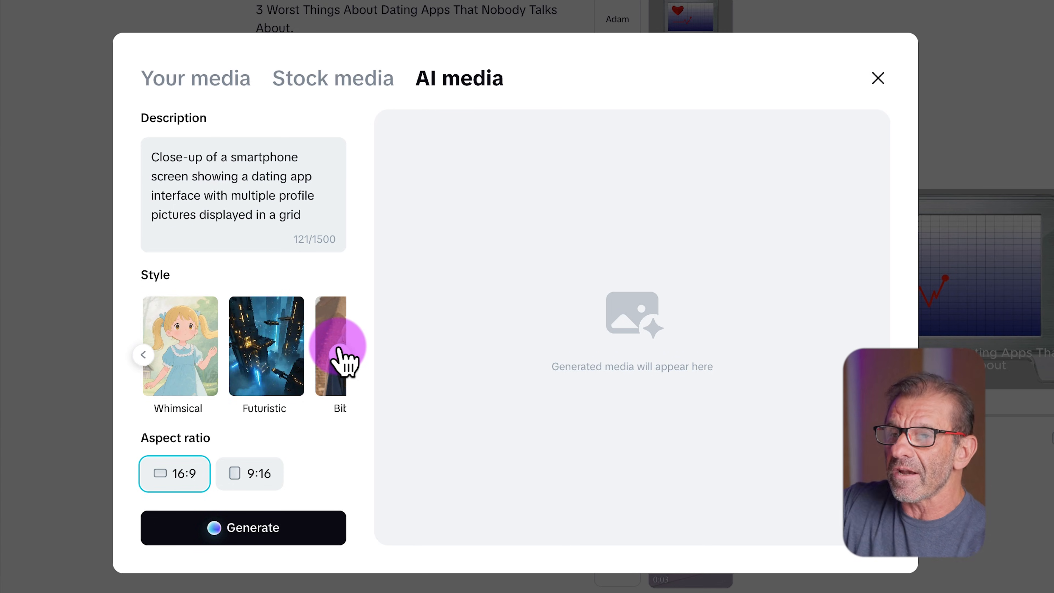
click(341, 356)
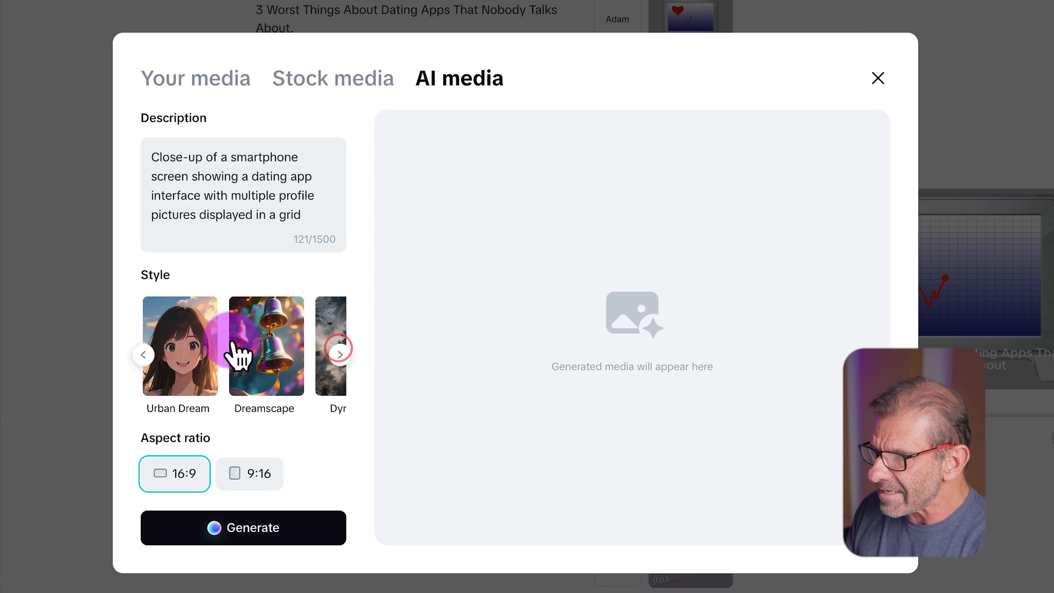
click(339, 355)
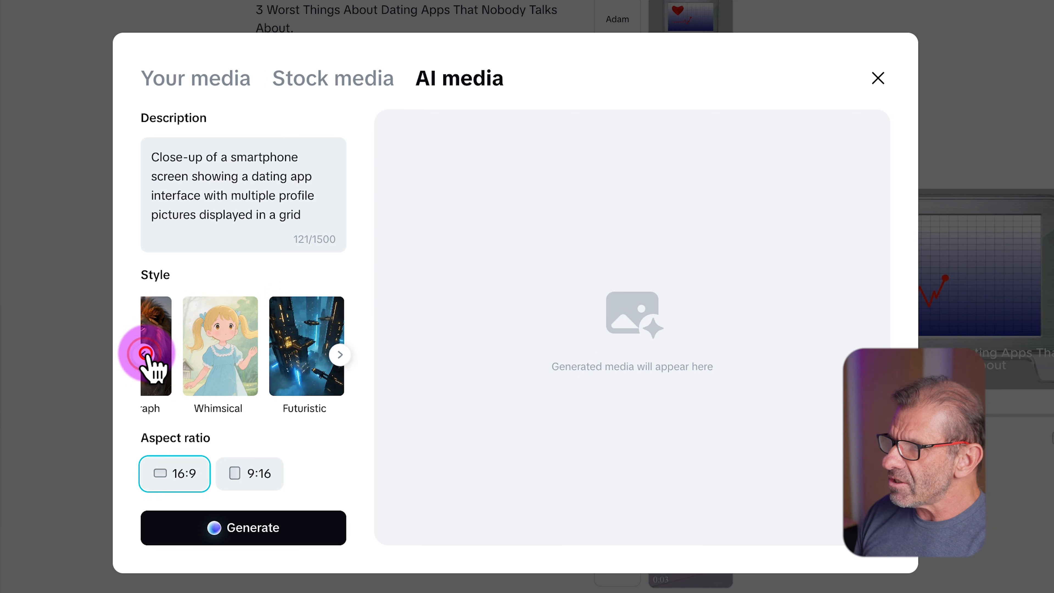
click(332, 78)
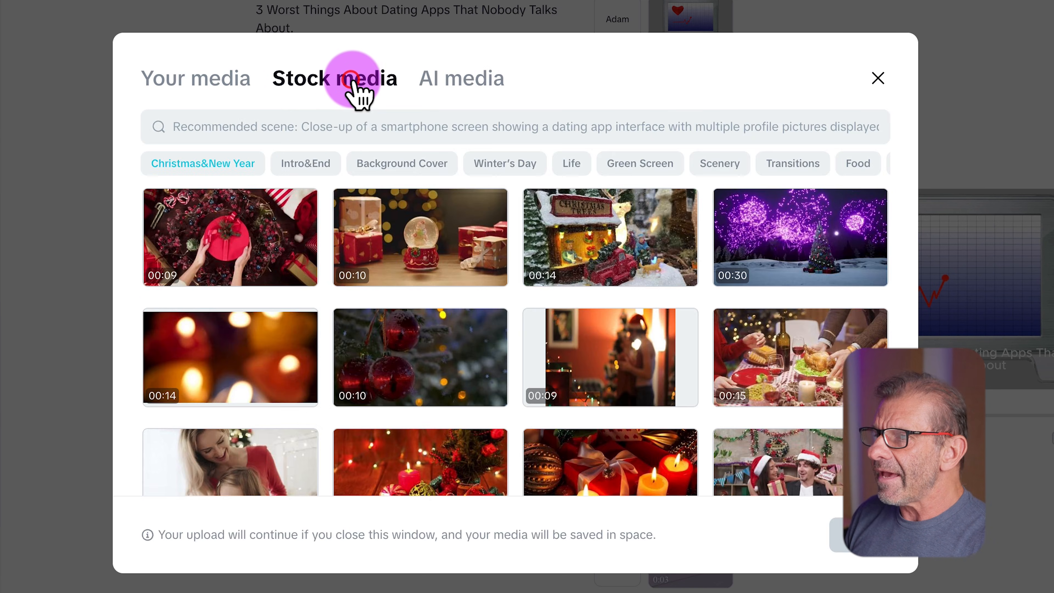
- Search Stock media for 'couple on a date', shift the 5.6s trim window later in the couple clip, and confirm it
click(359, 127)
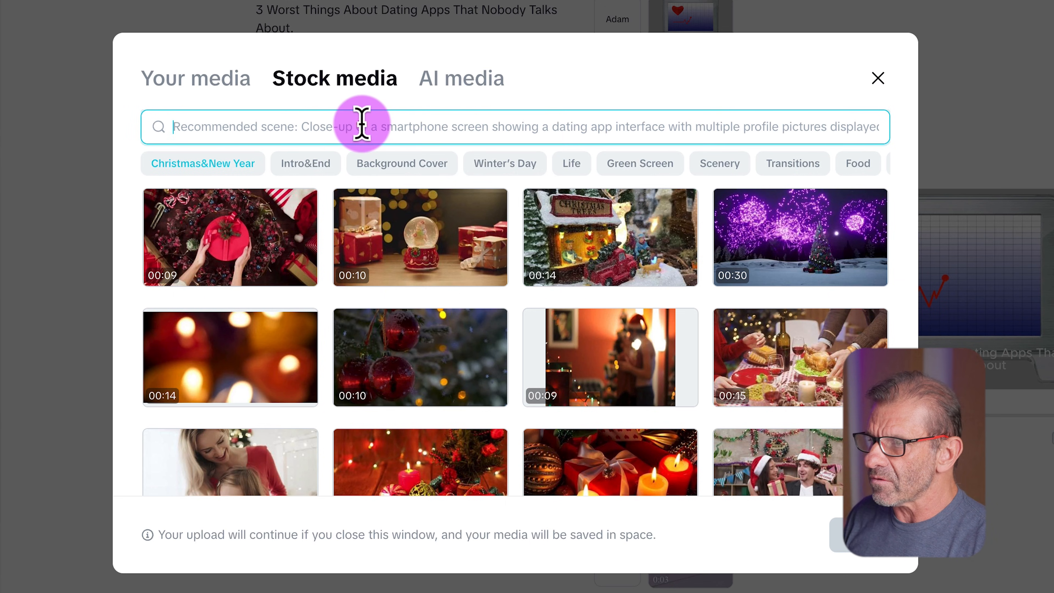
text(cop)
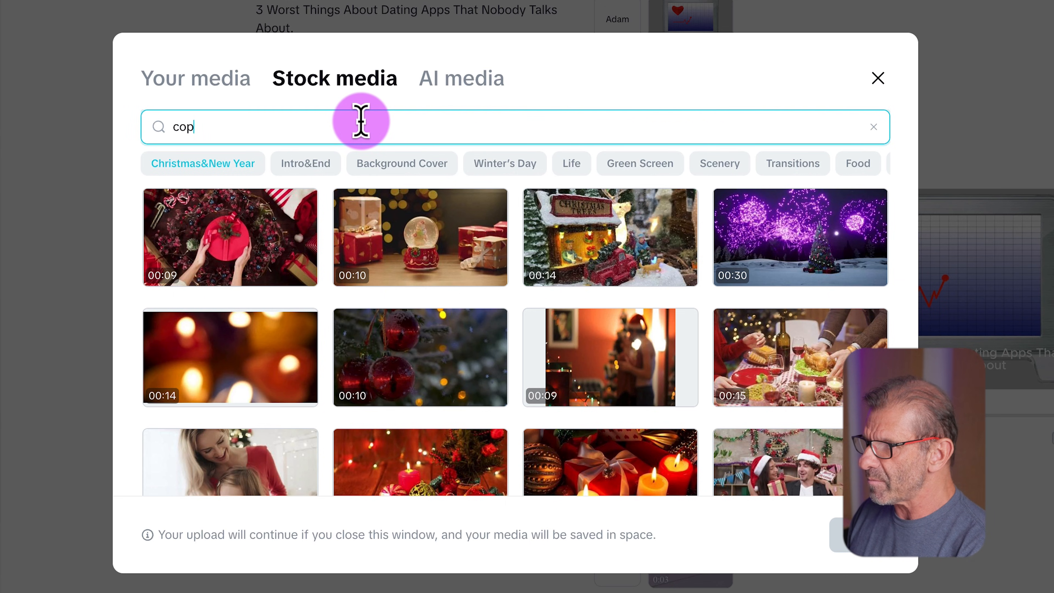
text(couple on a date)
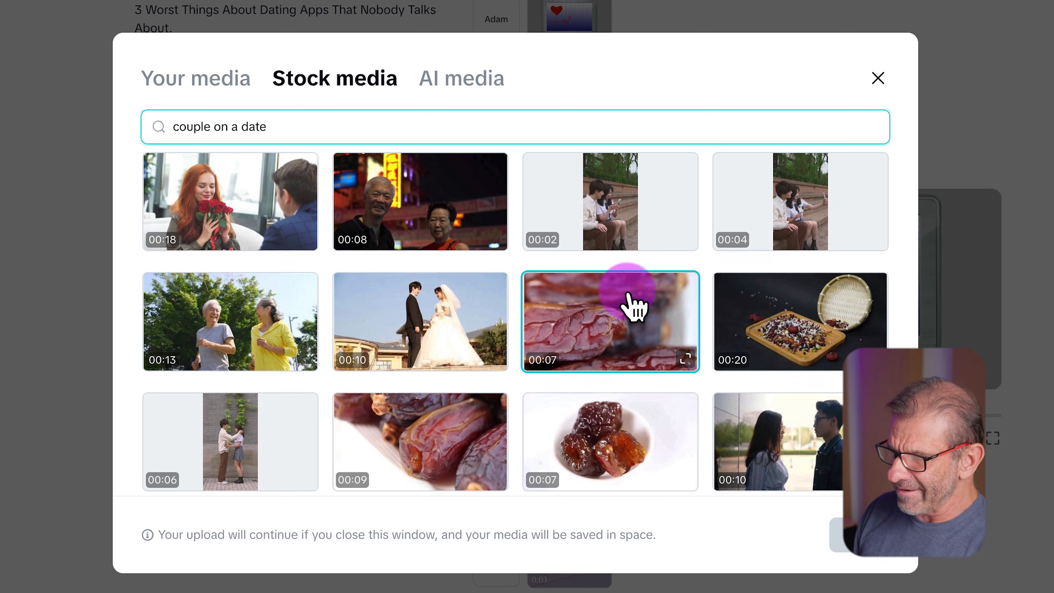
scroll(down, 3)
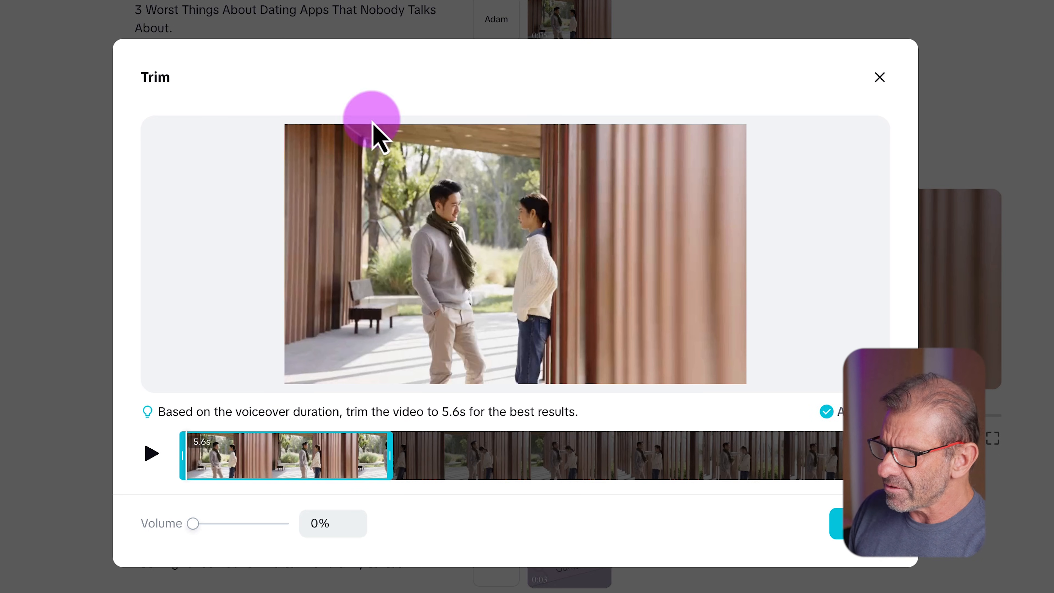
drag(282, 454, 531, 454)
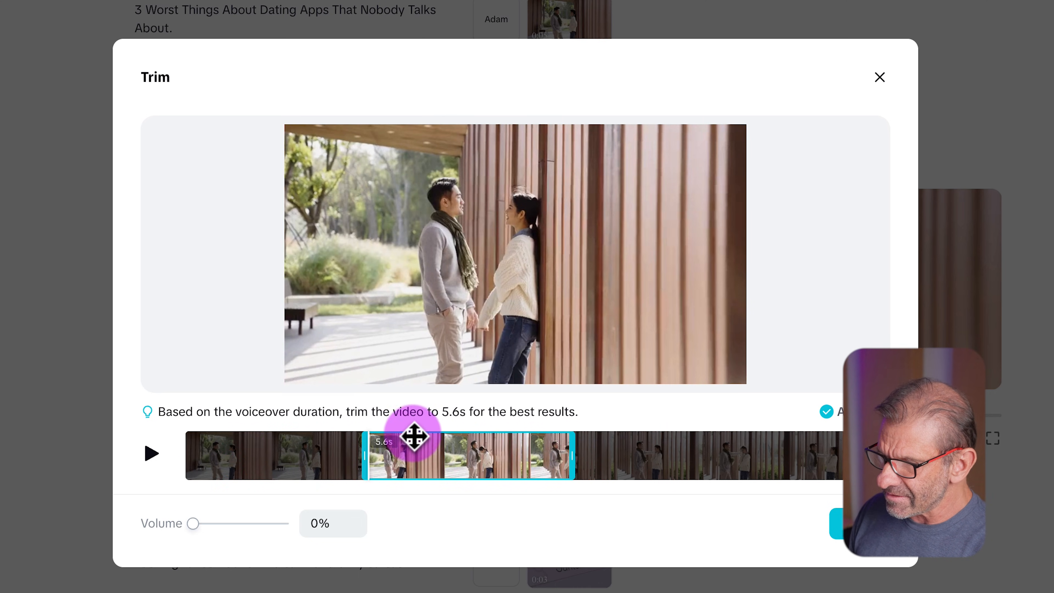
click(877, 77)
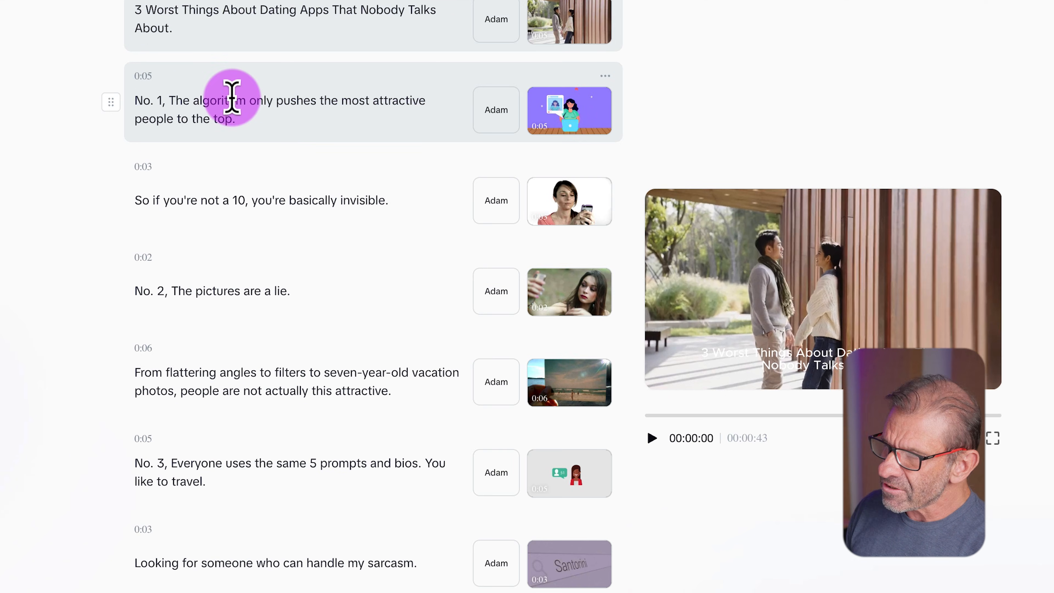
mouse_move(582, 120)
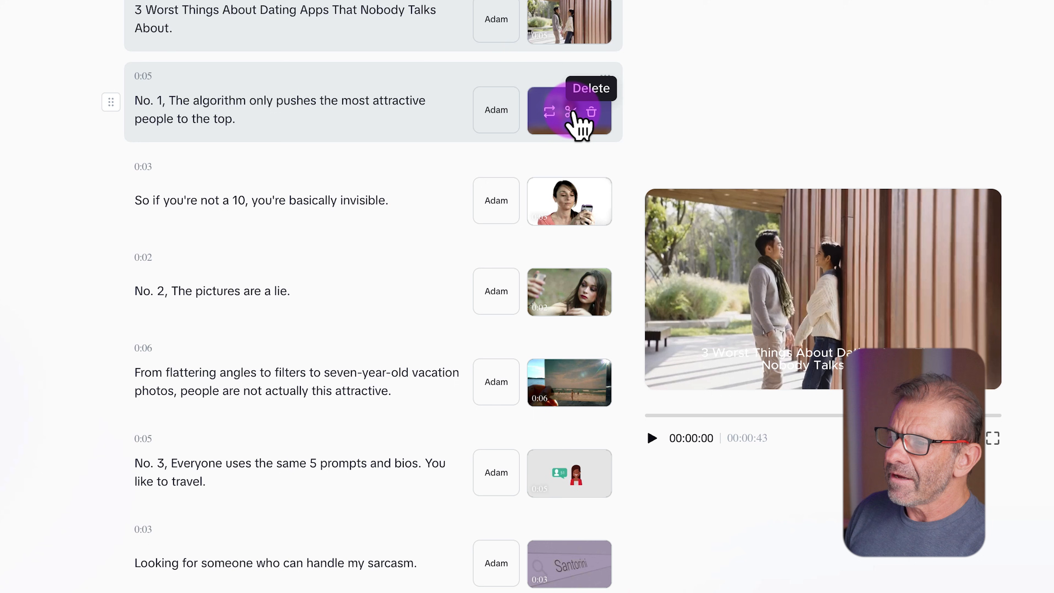
- Replace the No. 1 scene's clip by searching Stock media for 'attractive people' and browsing the results
click(550, 111)
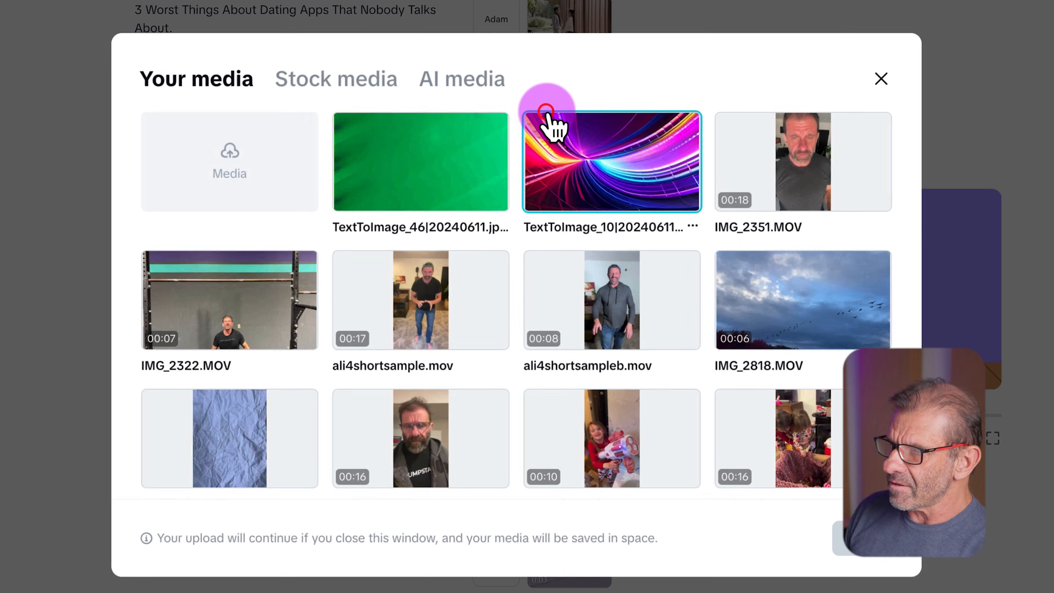
click(335, 78)
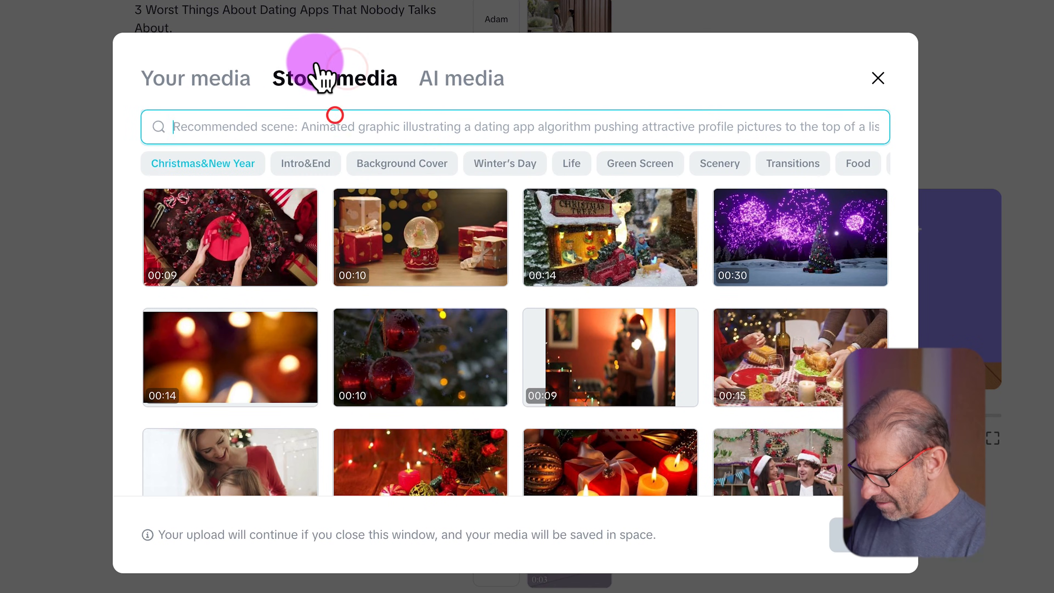
text(attractive people)
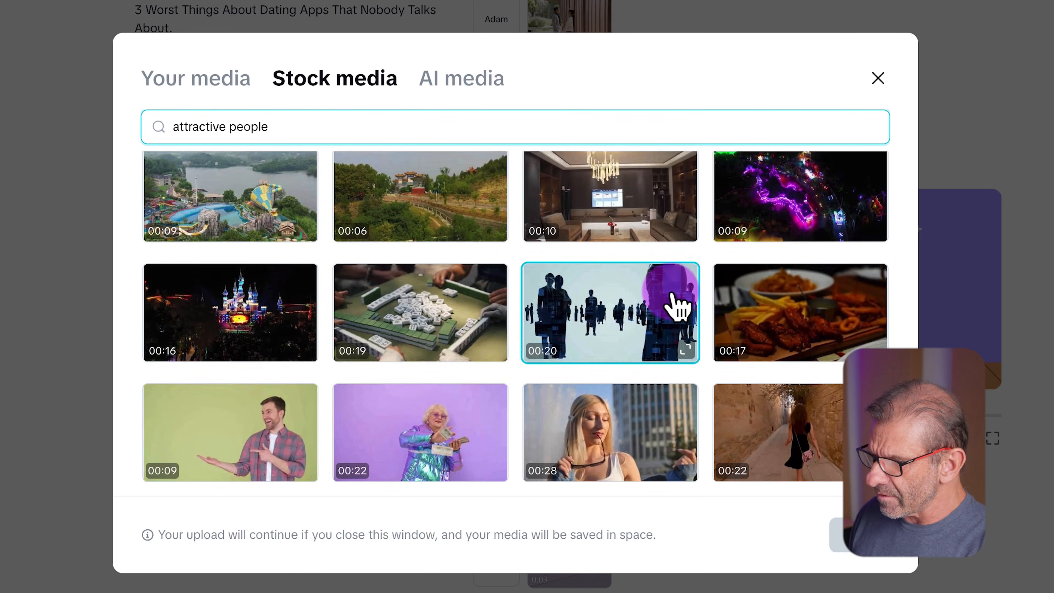
scroll(down, 3)
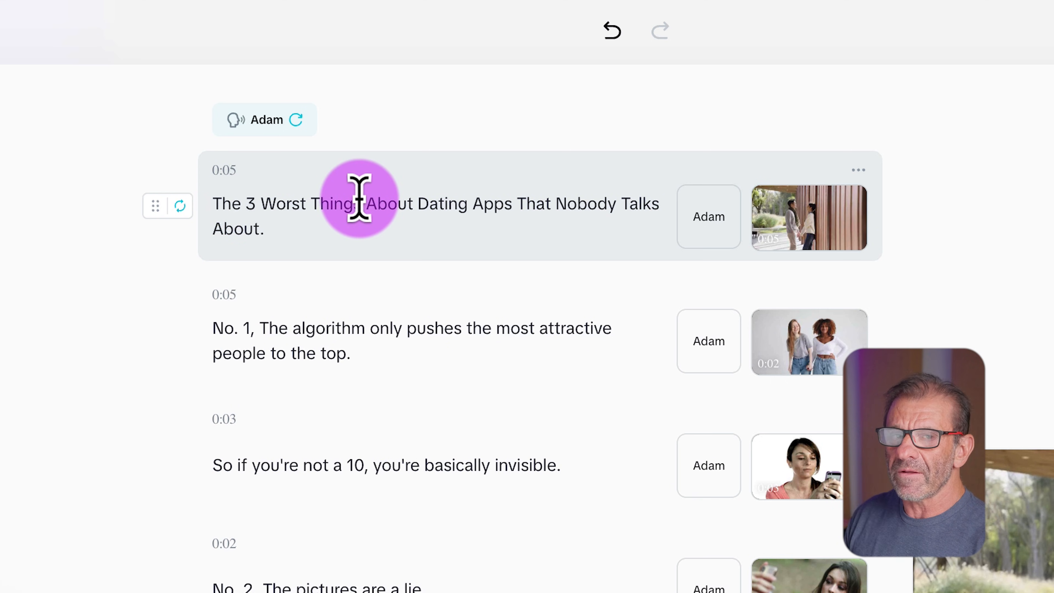
mouse_move(576, 199)
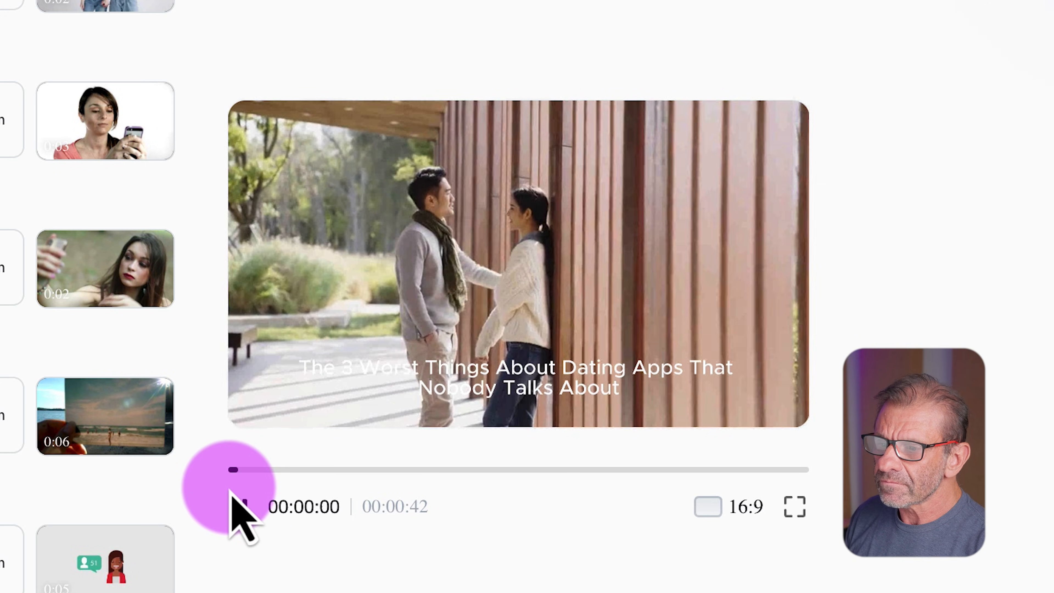
click(242, 506)
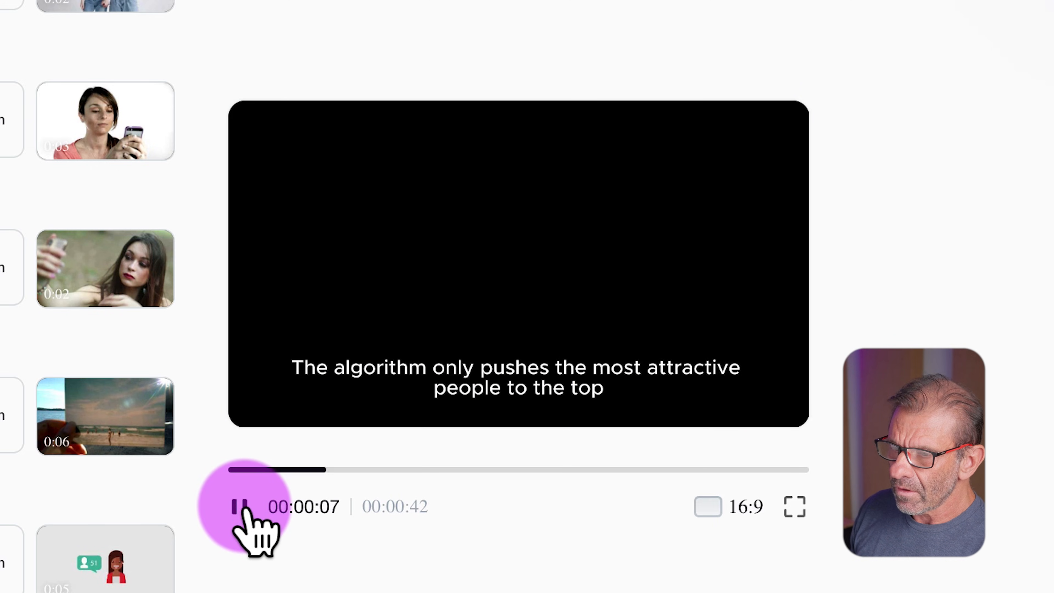
click(240, 506)
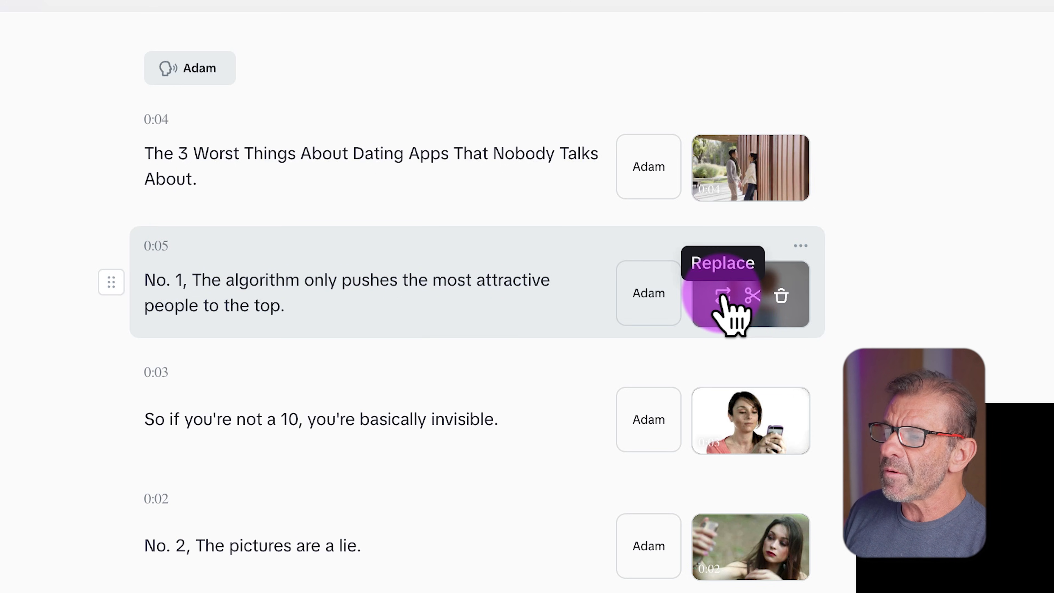
- Replace the No. 1 scene again with a 'group of attractive women' gym clip and choose its 5.6-second section
click(722, 296)
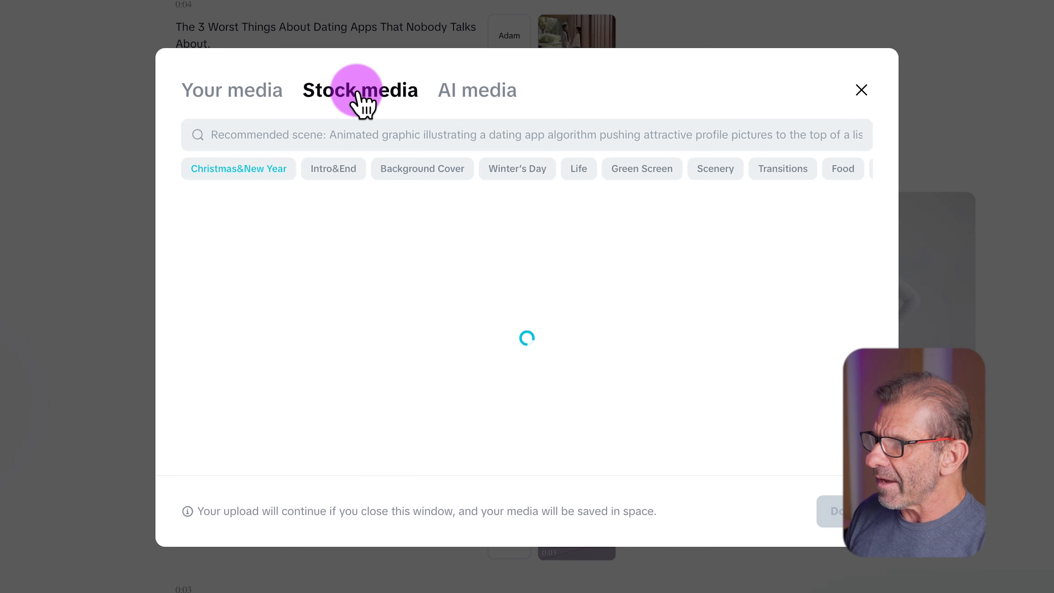
text(group of hot girls)
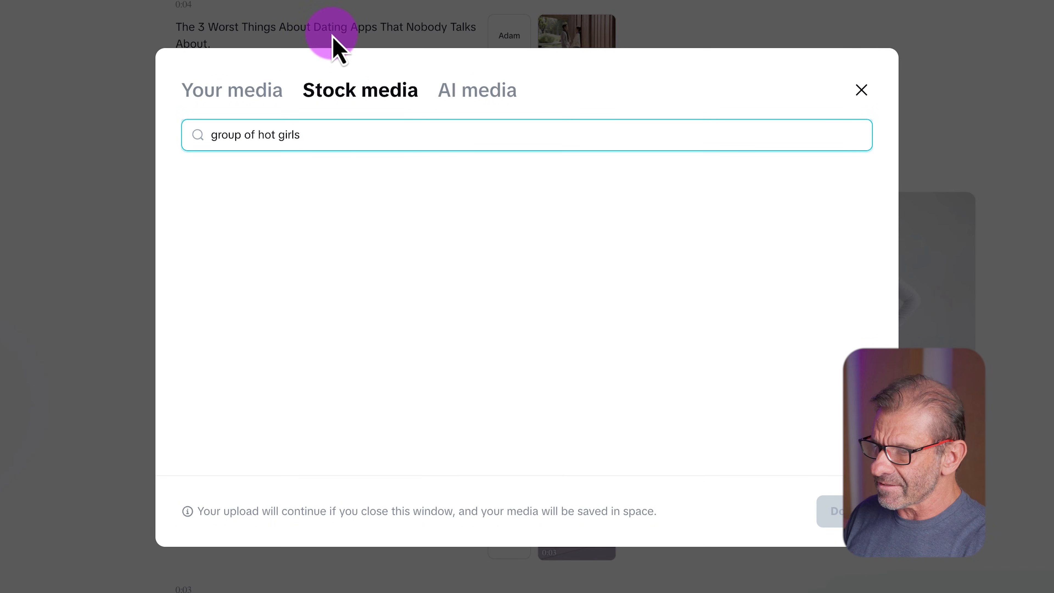
text(gropu)
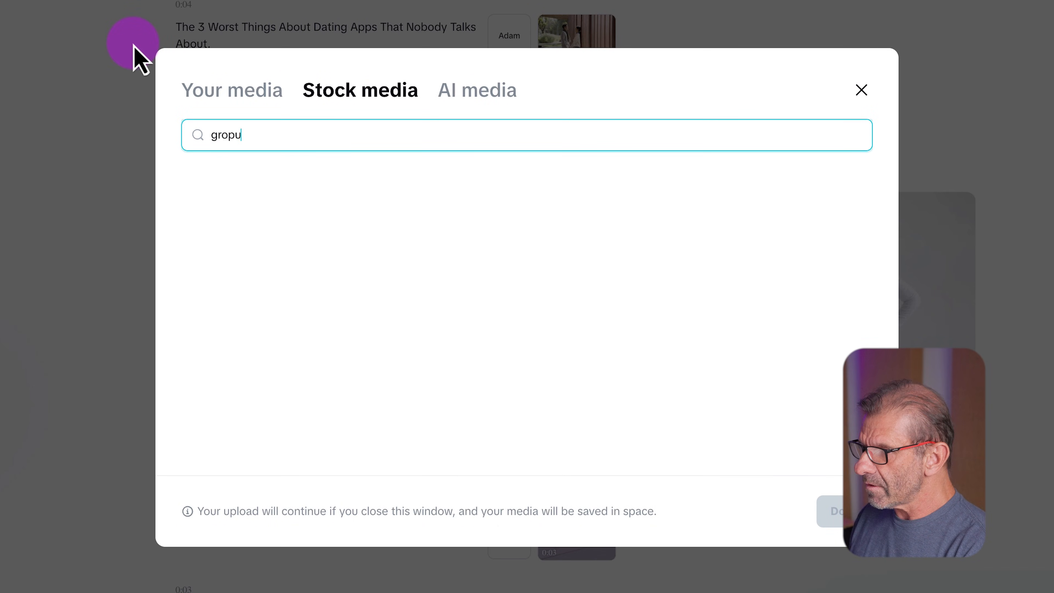
text(group of attractive women)
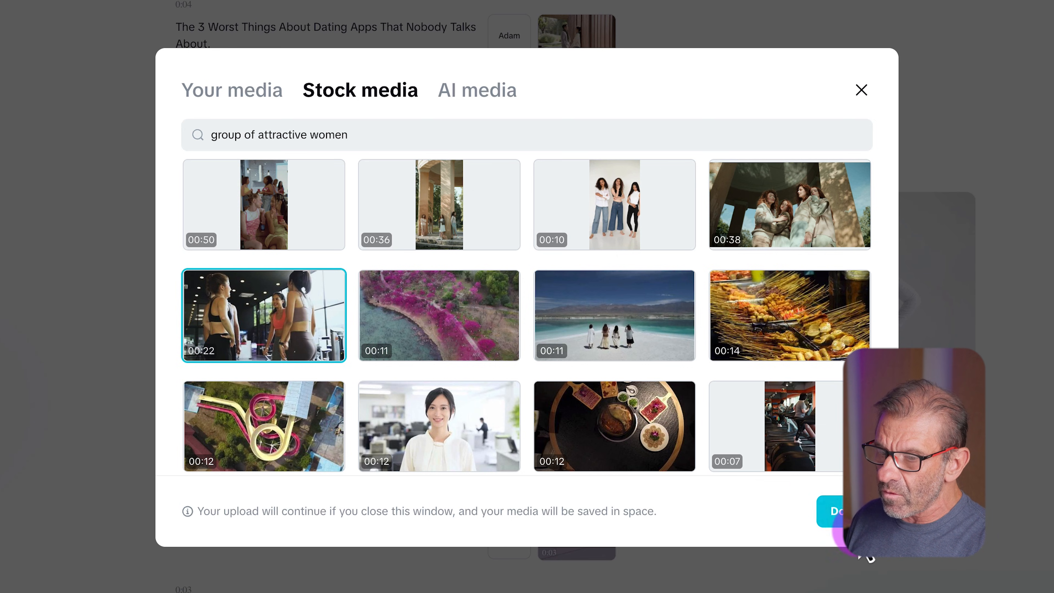
click(263, 315)
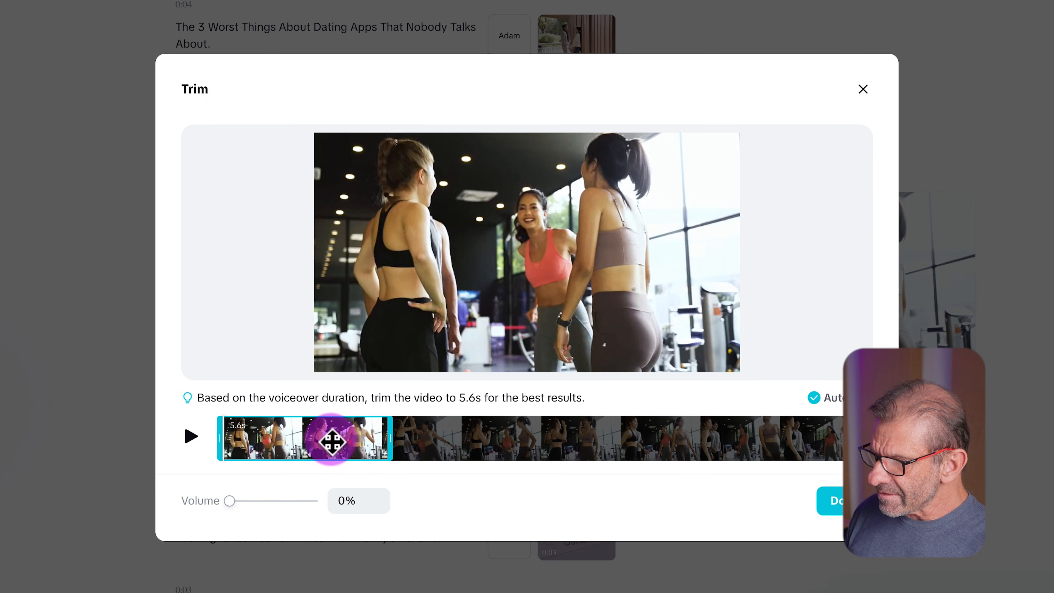
drag(330, 438, 370, 438)
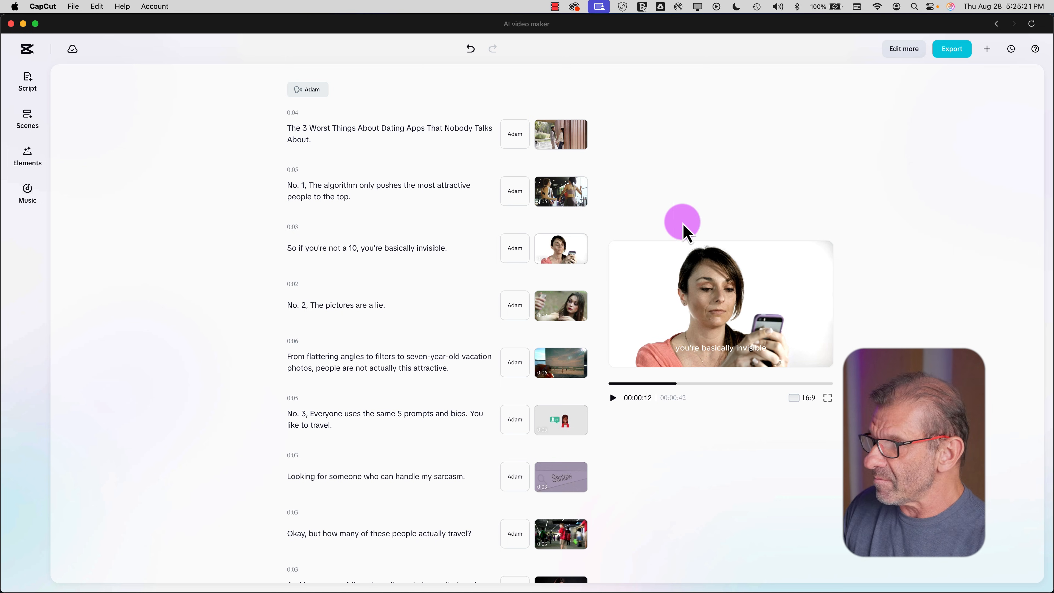
- From Elements, pick a bold caption template with yellow highlighted keywords and play the preview from the start
click(26, 156)
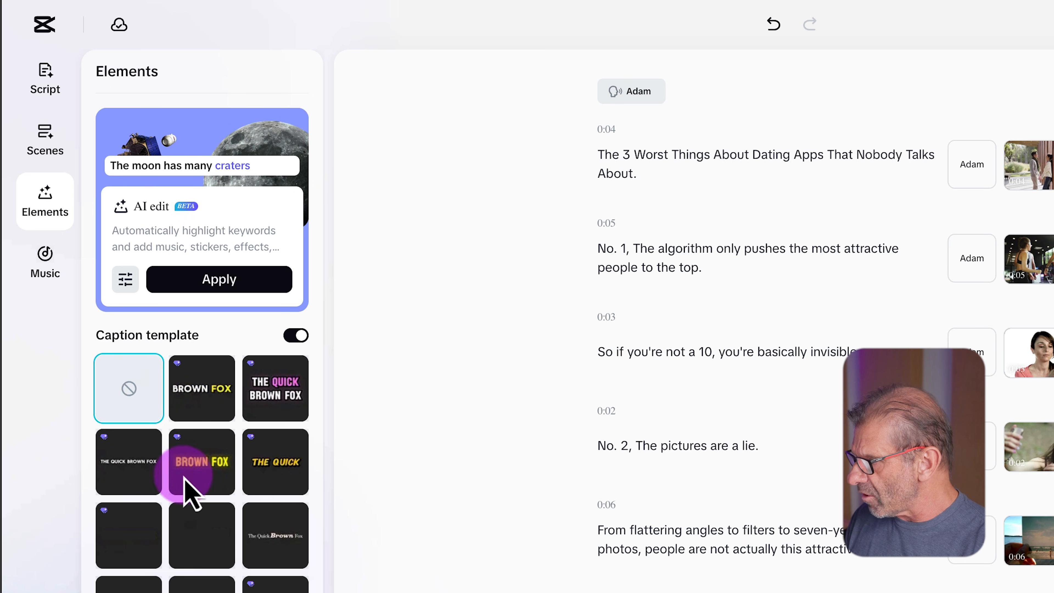
scroll(down, 3)
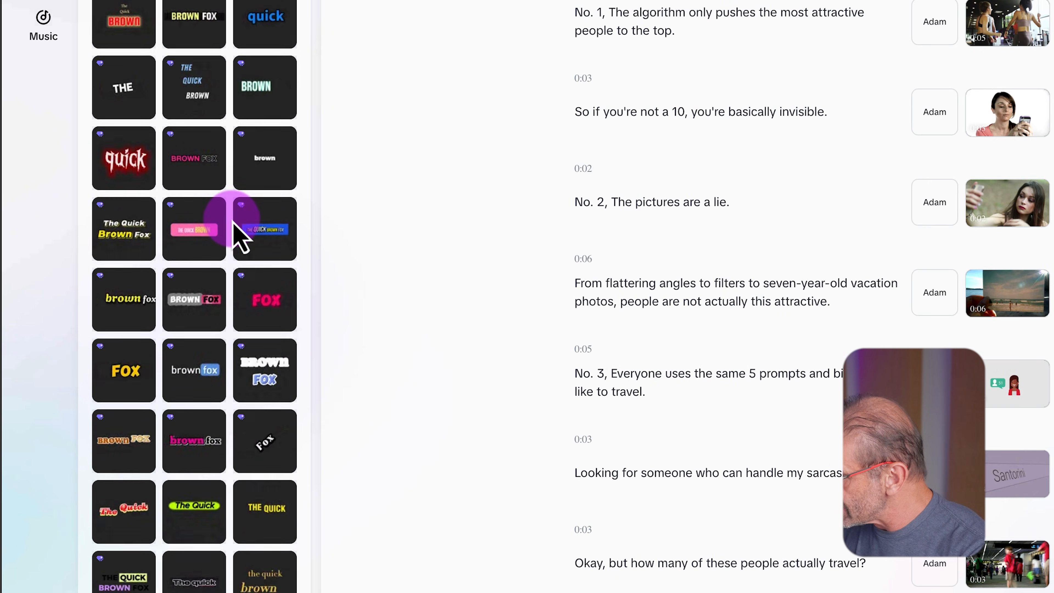
scroll(down, 3)
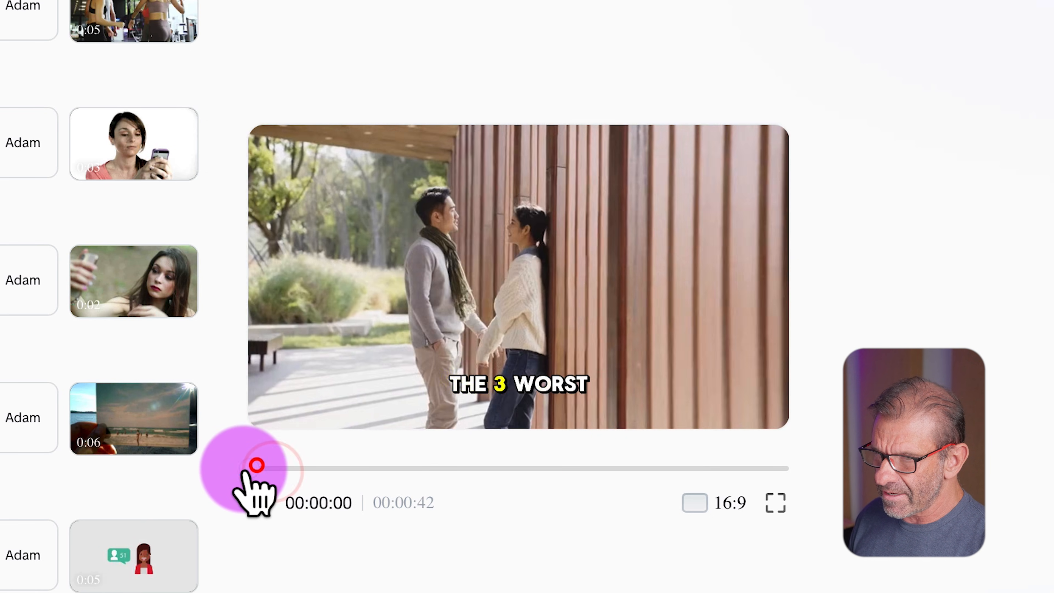
click(258, 470)
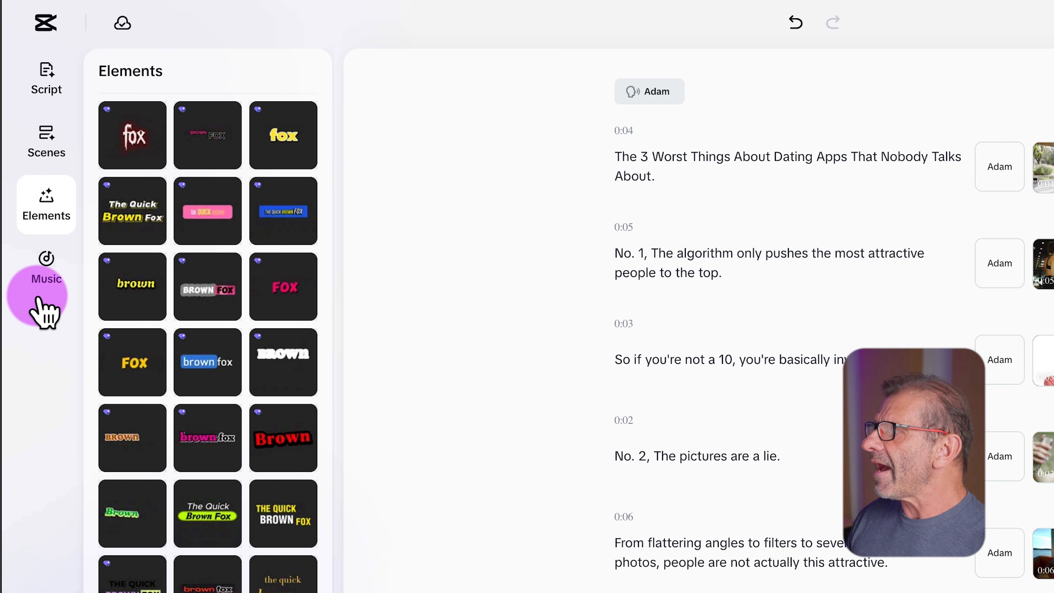
- Browse the Music library and audition the Sunrise track
click(45, 269)
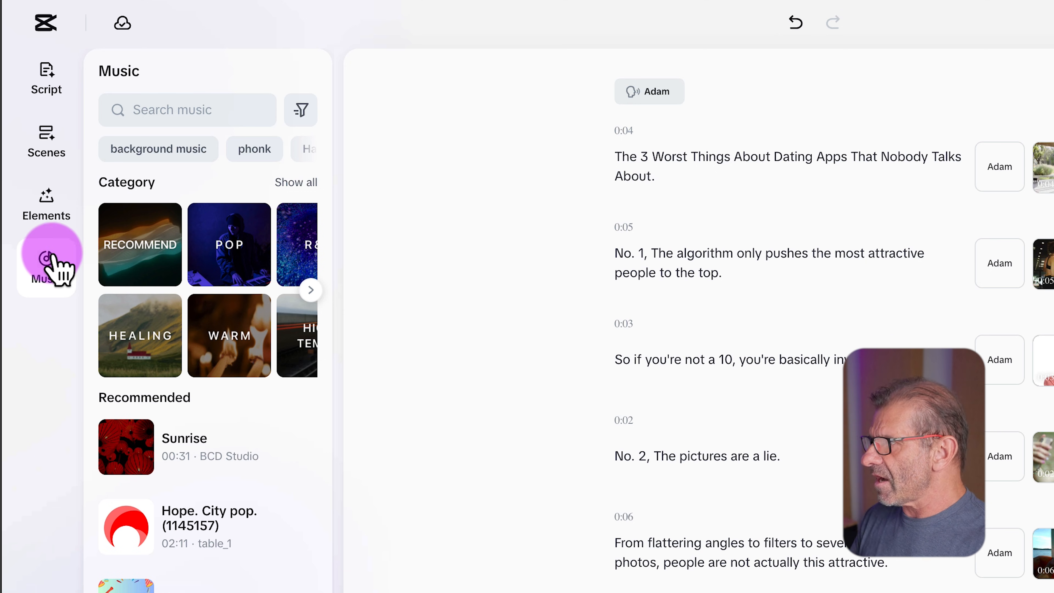
click(187, 110)
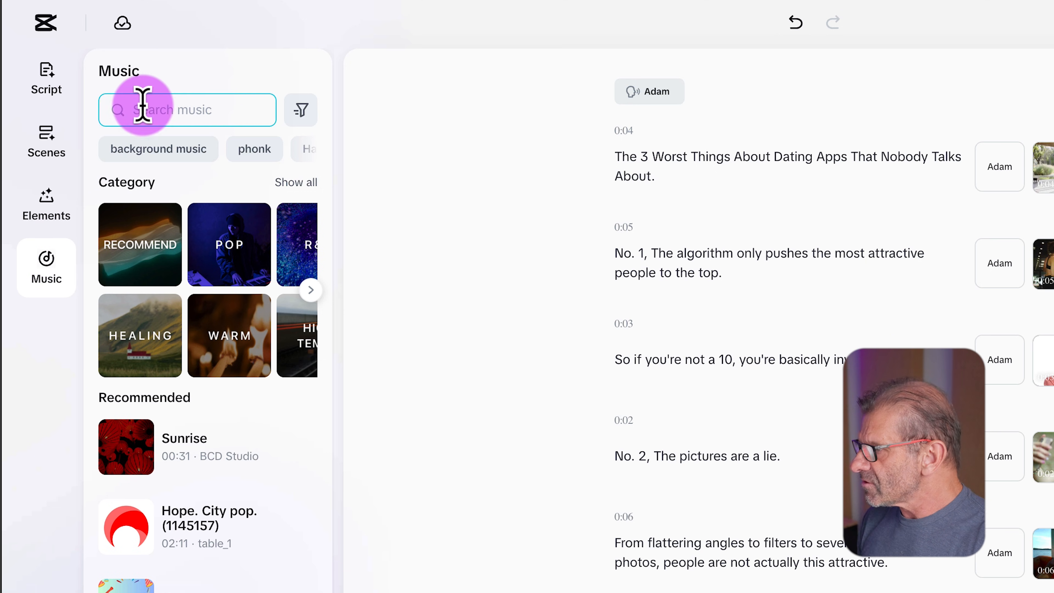
mouse_move(138, 446)
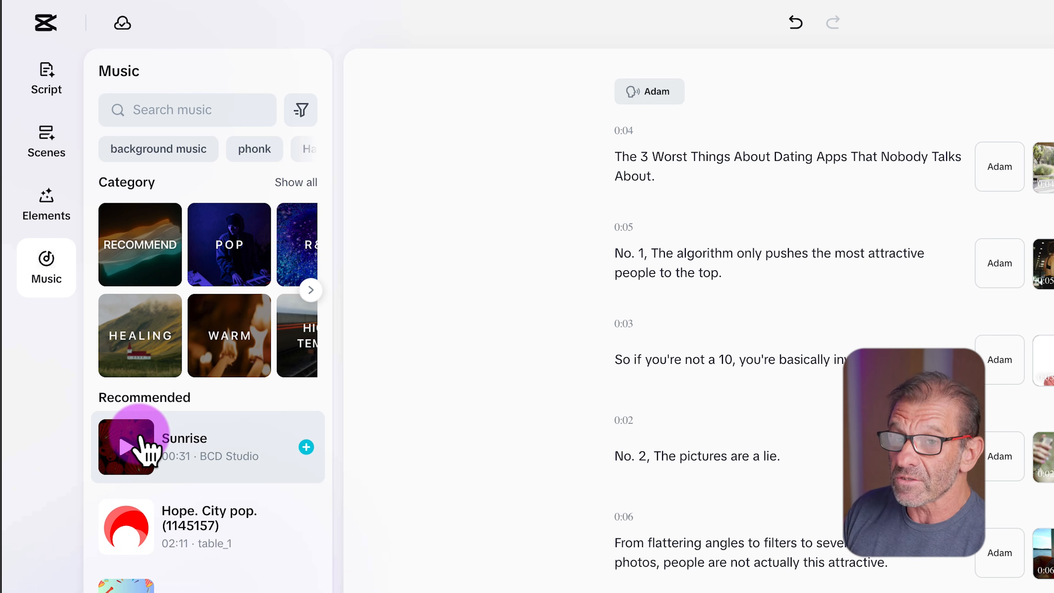
click(127, 446)
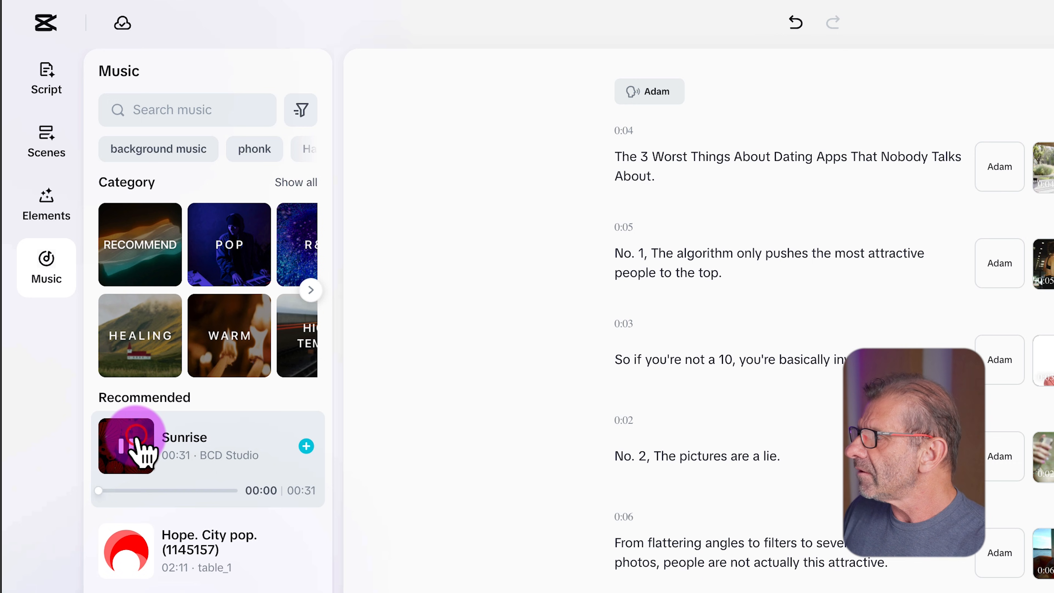
click(129, 445)
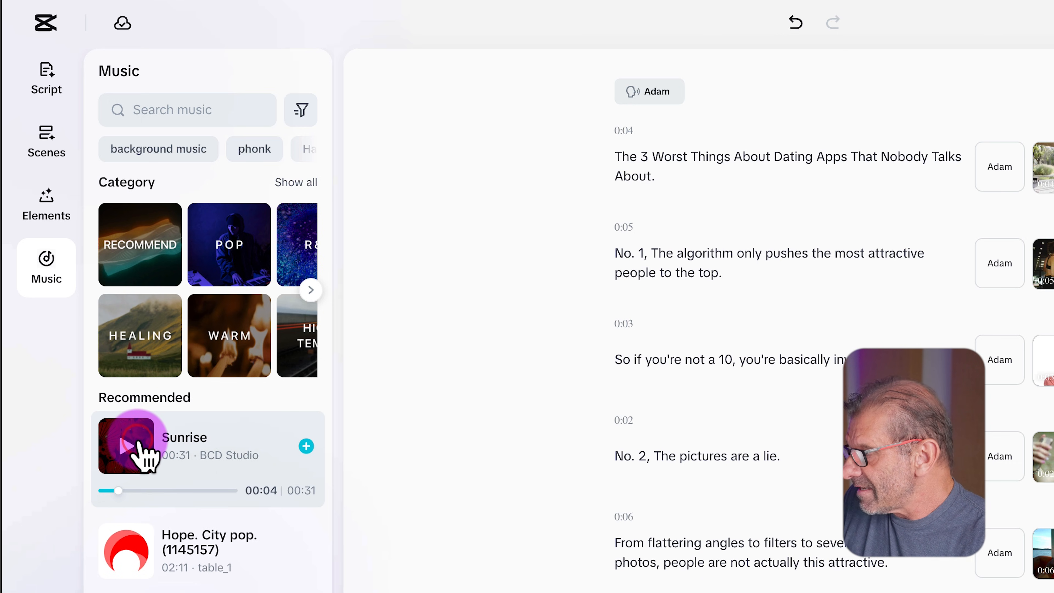
- Search 'romantic' and audition Romantic (Sped Up) from the results
click(126, 445)
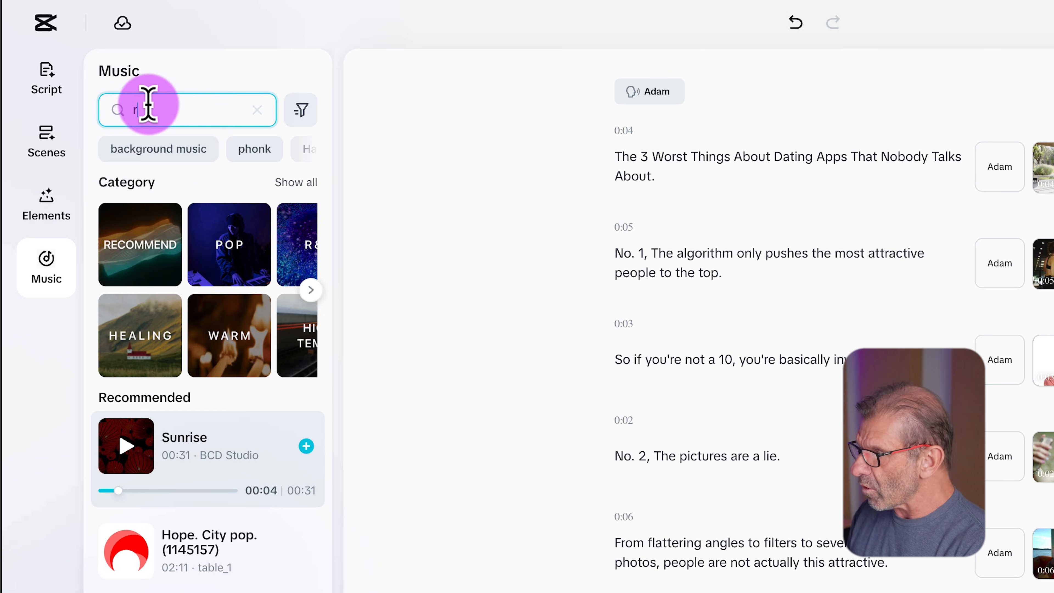
text(romantic)
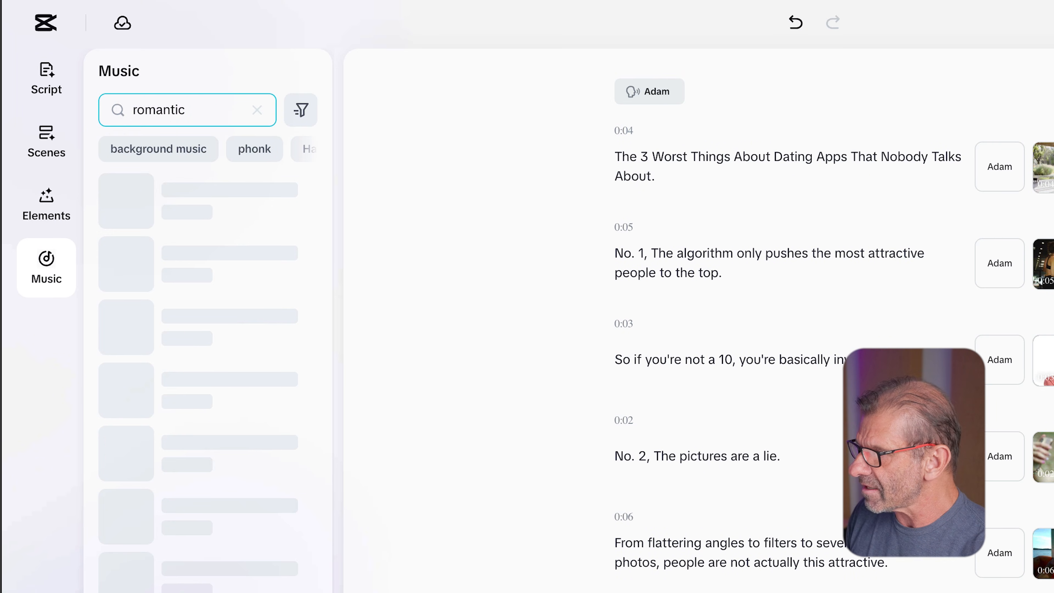
click(125, 466)
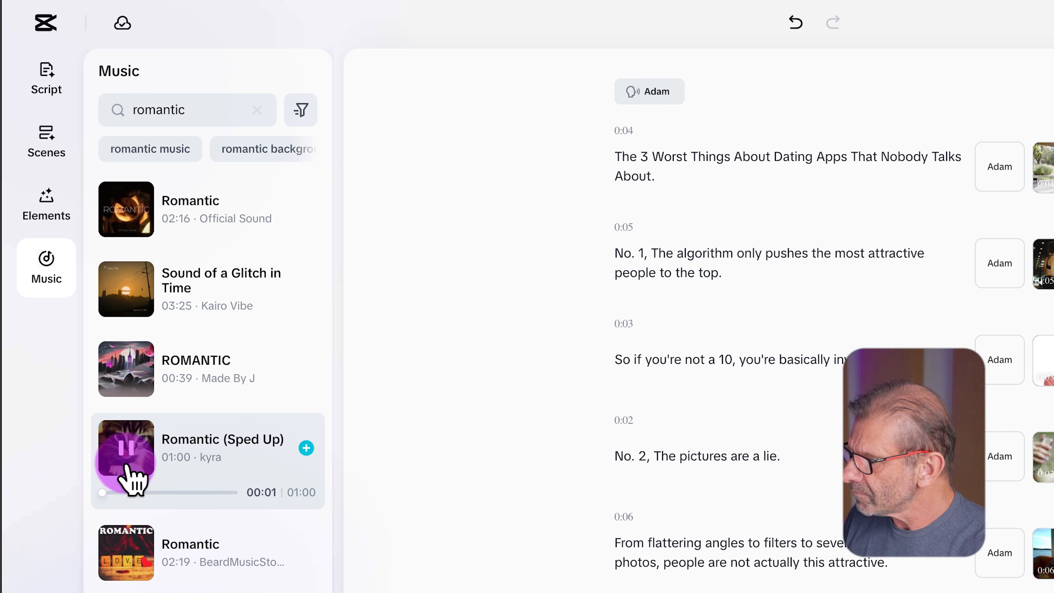
click(126, 449)
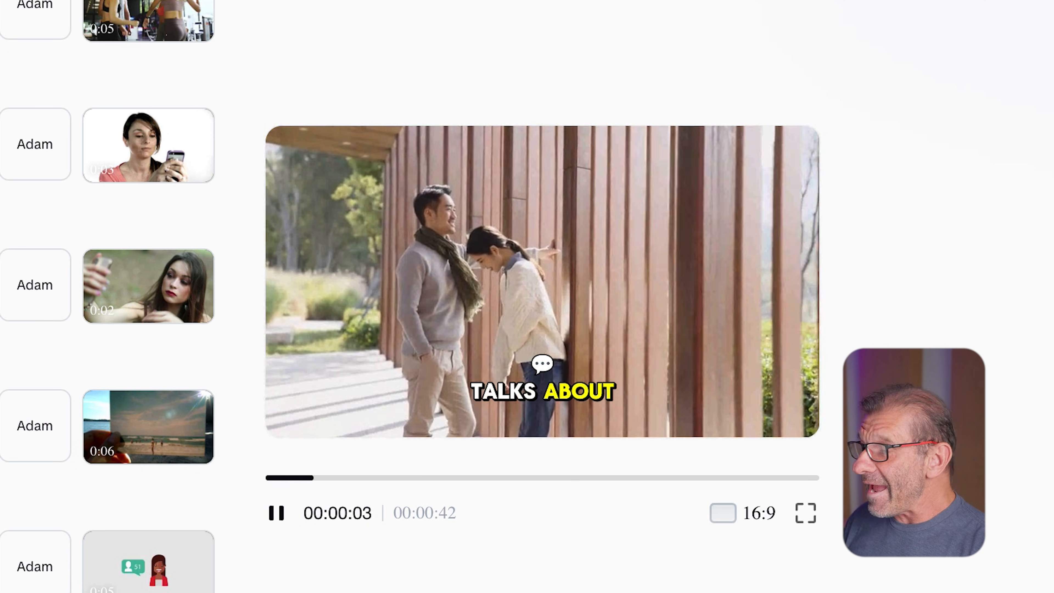
click(297, 357)
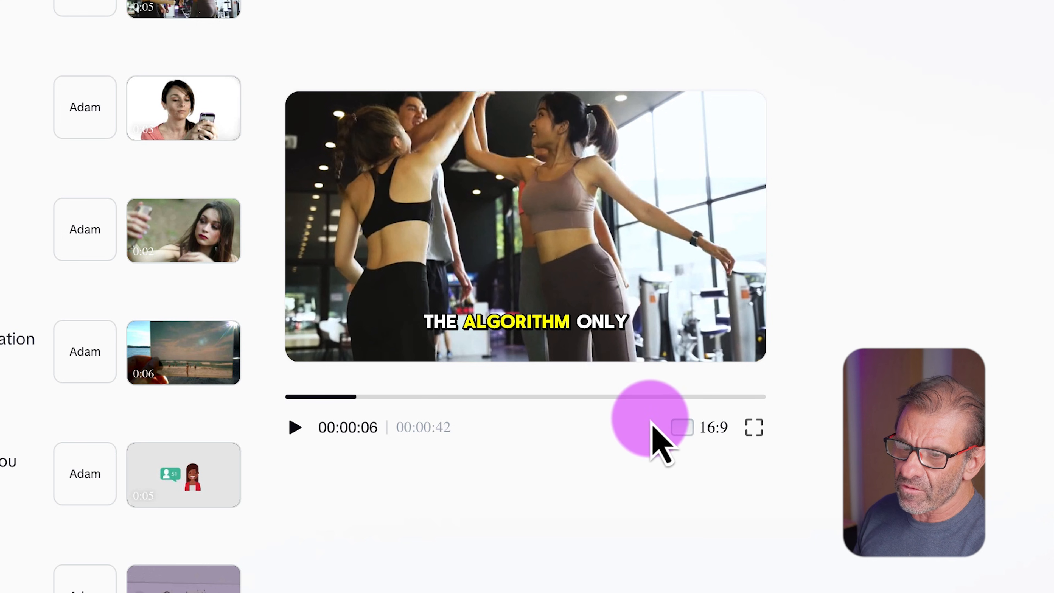
click(680, 427)
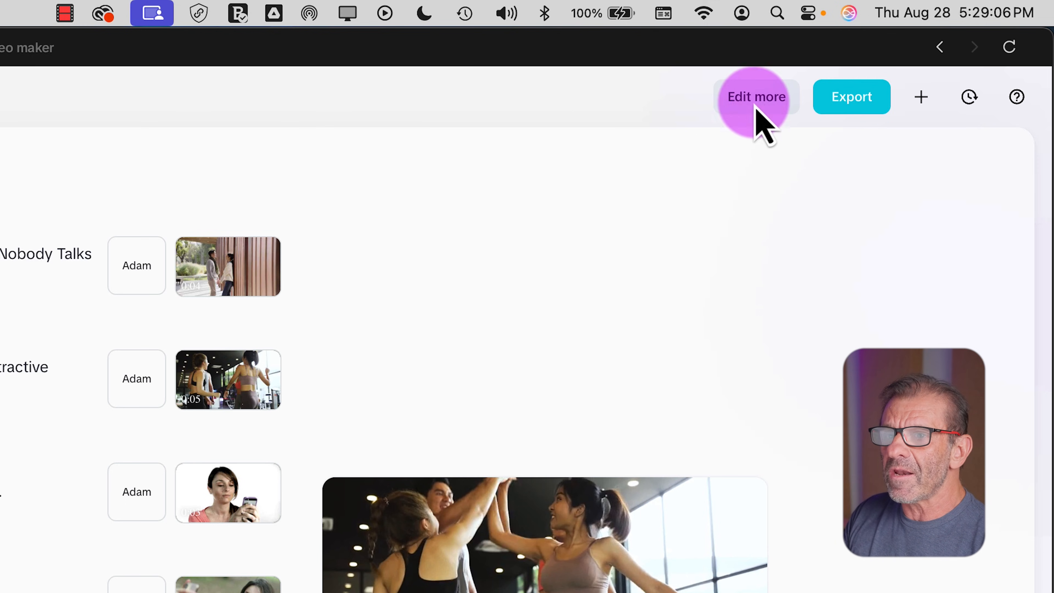
- Send the dating-apps project to the full editor via Edit more
click(755, 96)
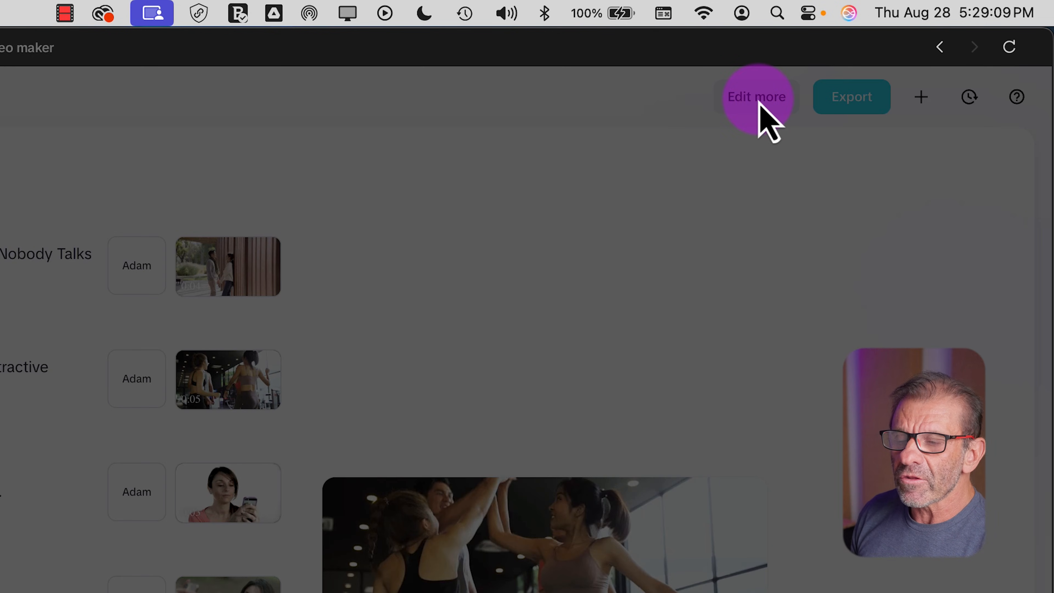
click(756, 96)
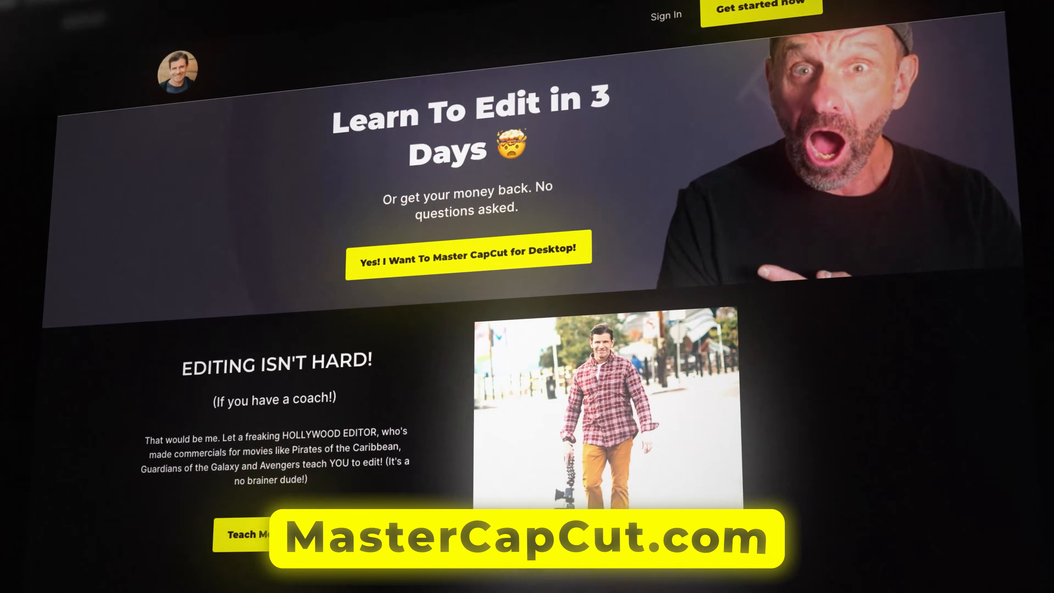
- Scroll down the MasterCapCut.com Learn To Edit course page
scroll(down, 3)
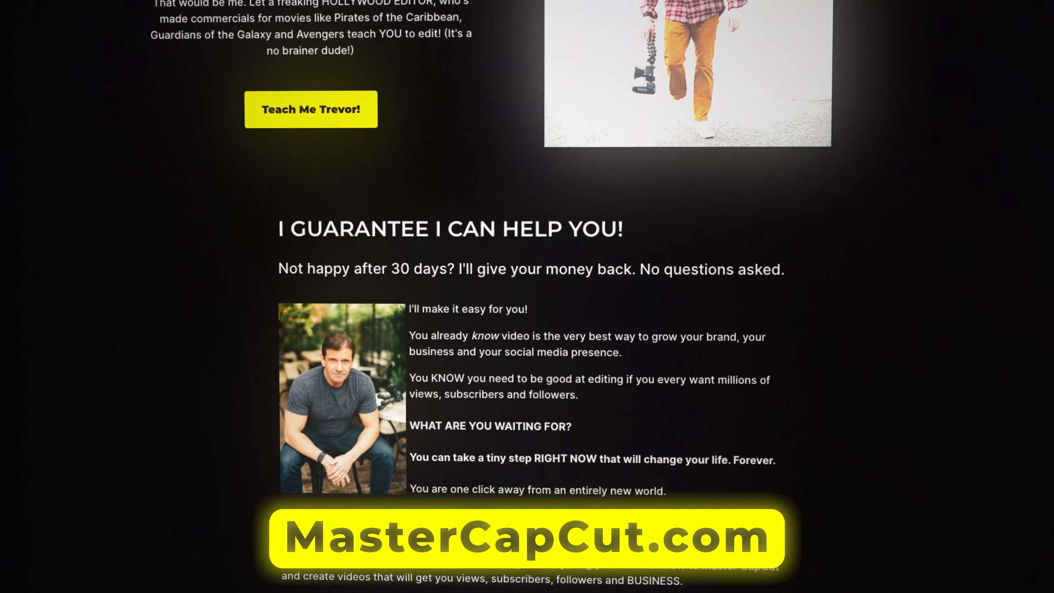
scroll(down, 3)
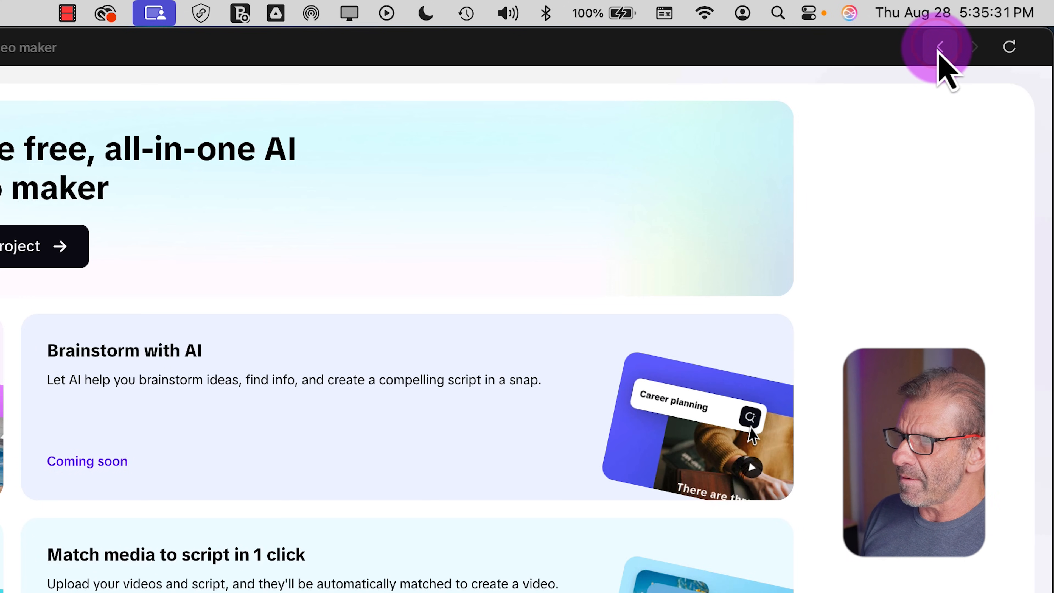
- Choose the Top 5 Travel Destinations template from the Educational AI templates
scroll(down, 3)
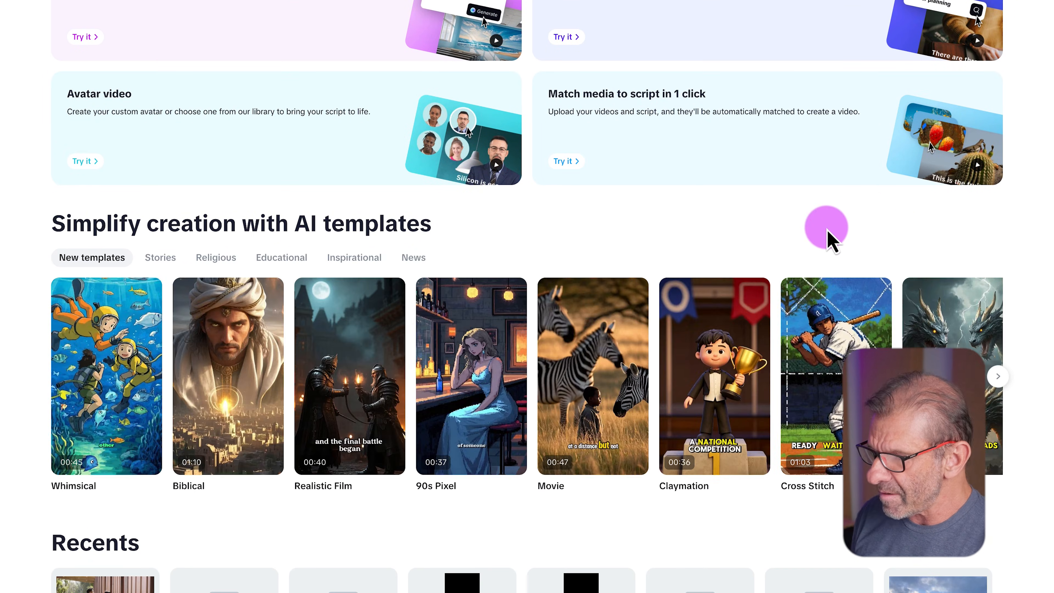
click(281, 257)
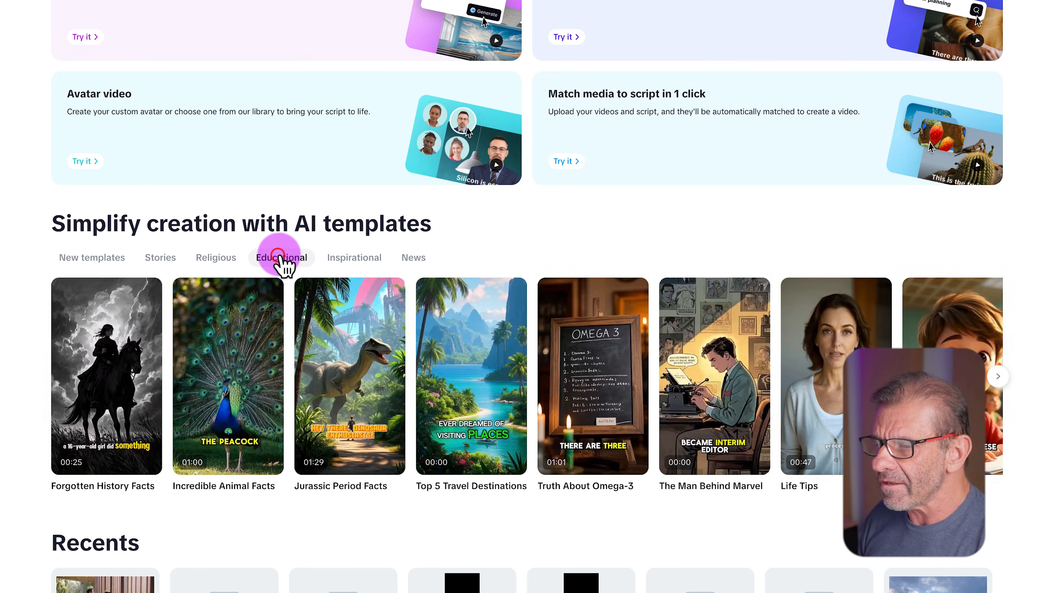
scroll(down, 3)
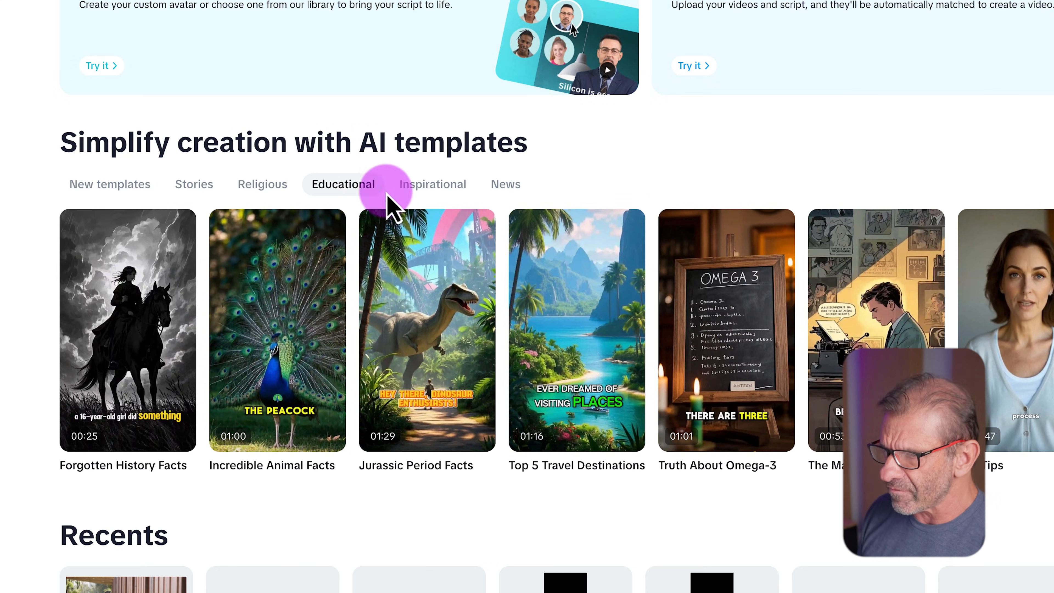
click(575, 330)
text(Top 5 travel destinations that no one v)
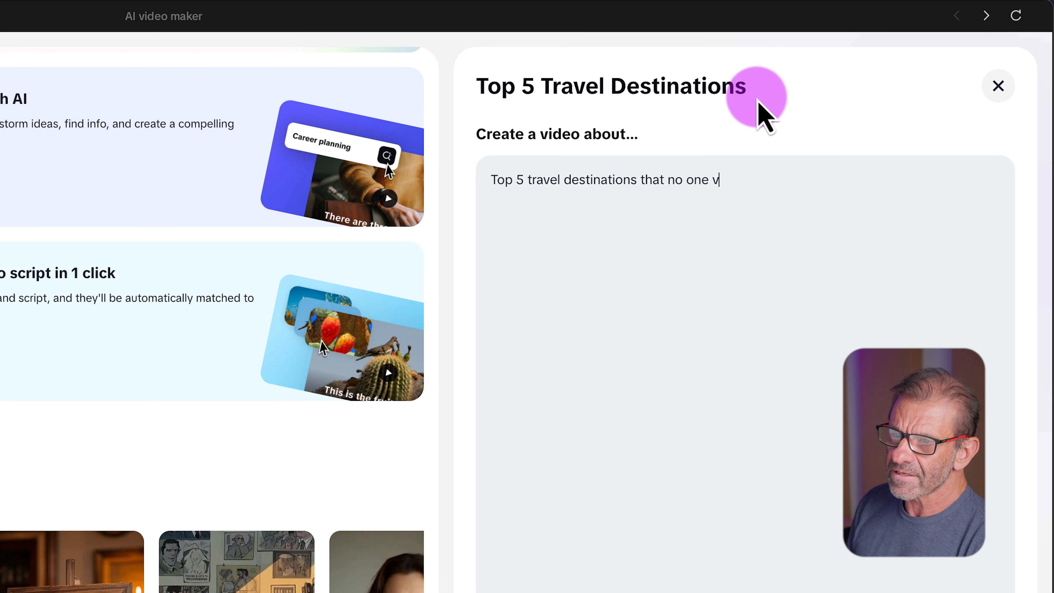
- Complete the topic prompt 'Top 5 travel destinations that no one visits'
text(isits)
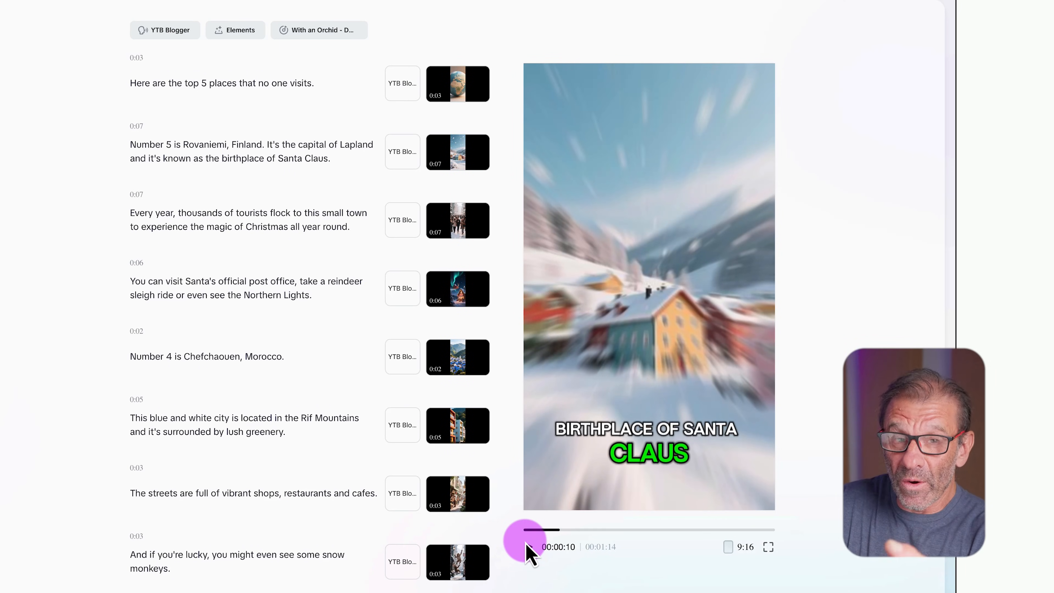
- Pause the generated travel video preview on the Rovaniemi caption
click(527, 538)
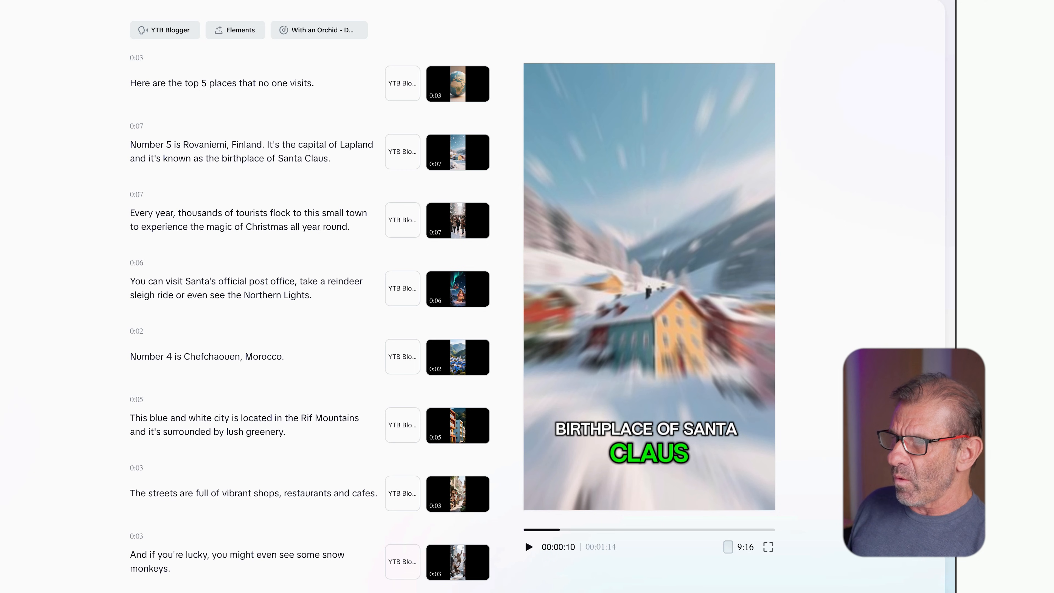